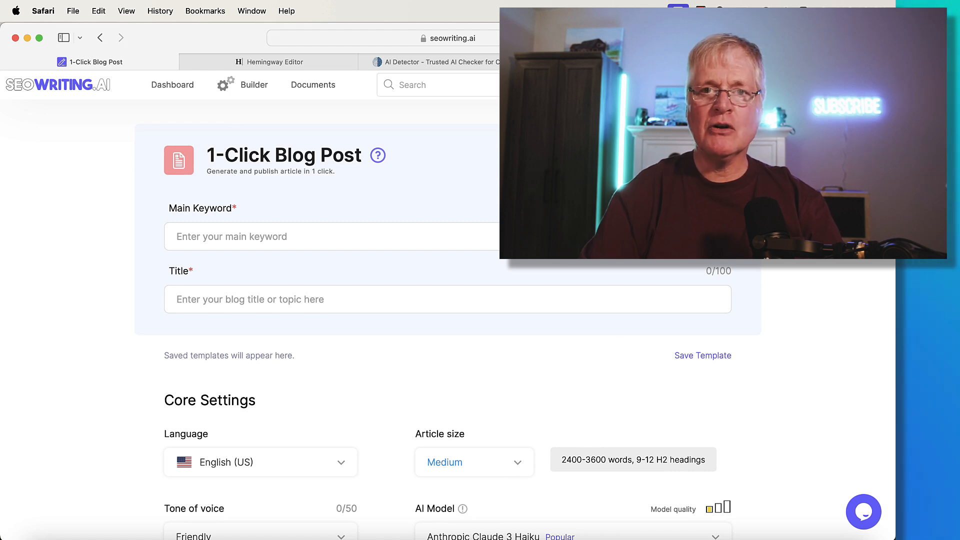
Scroll down through the generated AI image generators article to review it.
scroll("down", 3)
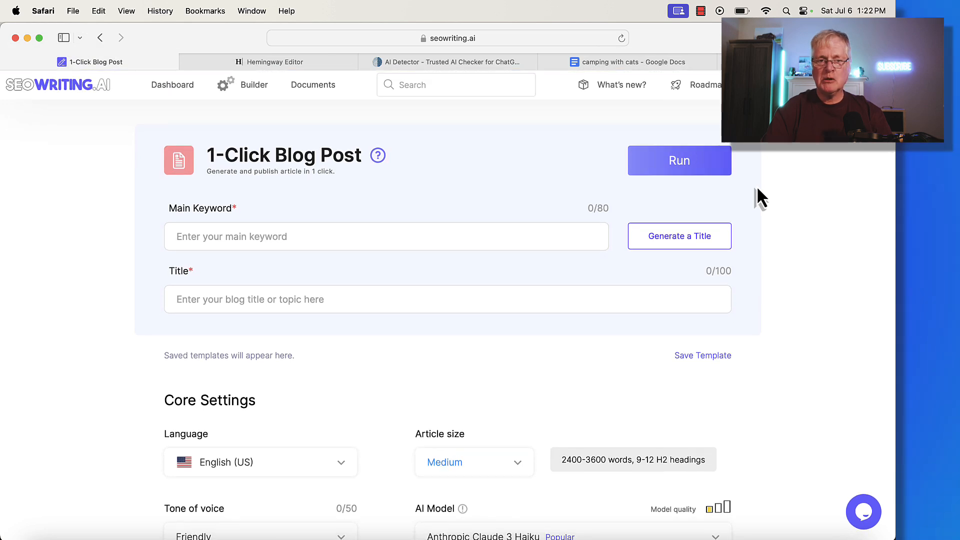
scroll("down", 3)
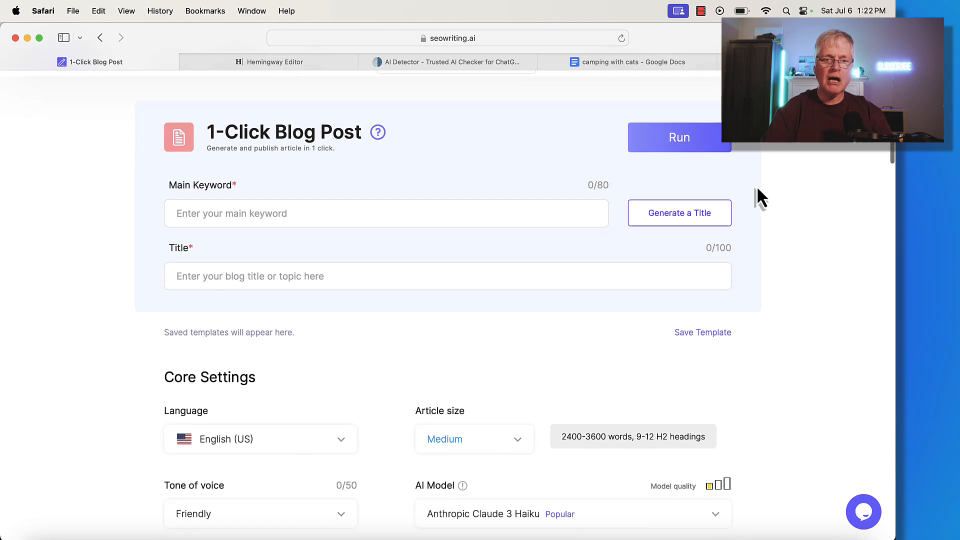
scroll("down", 3)
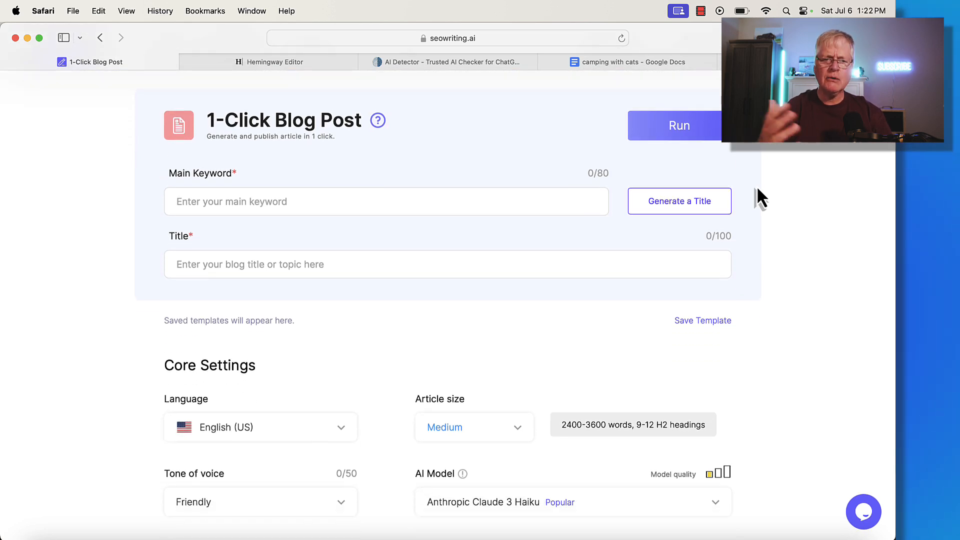
scroll("down", 3)
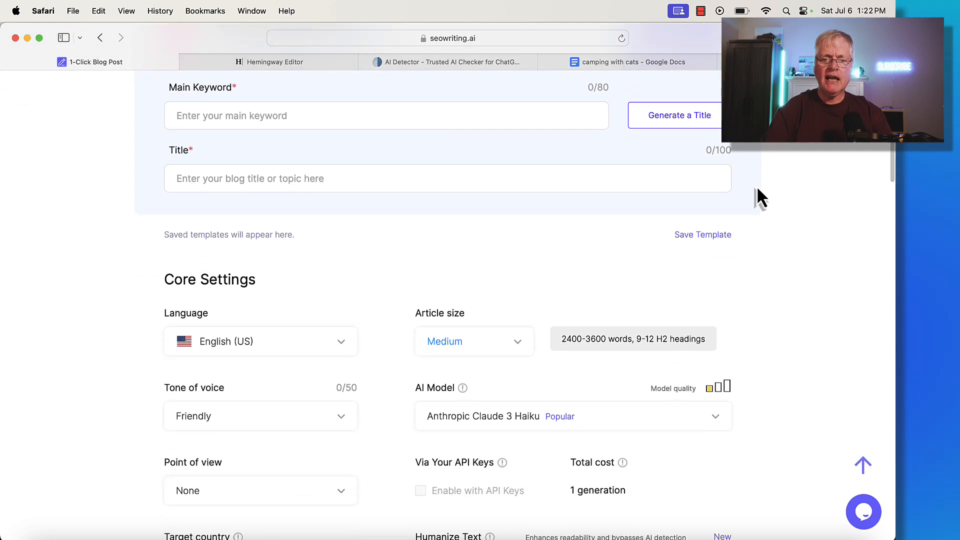
scroll("down", 3)
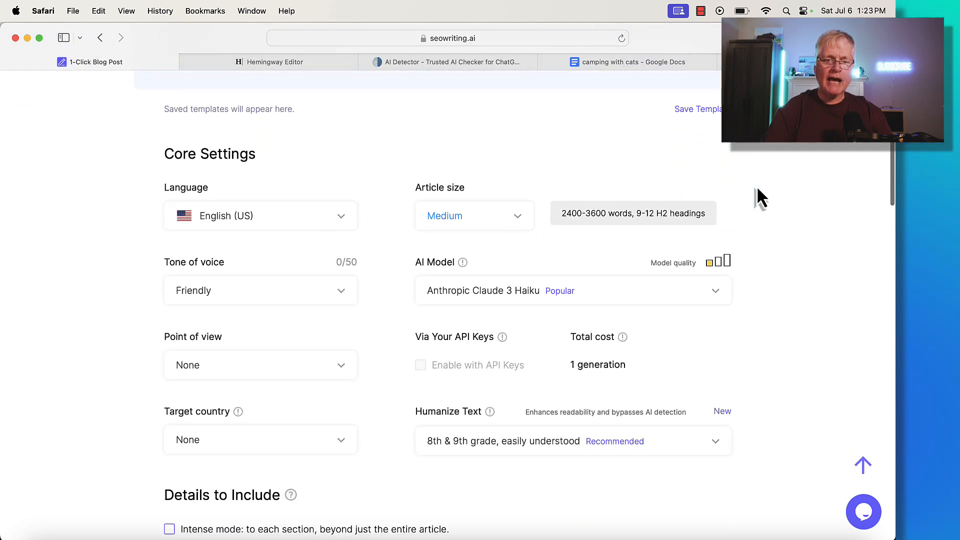
scroll("down", 3)
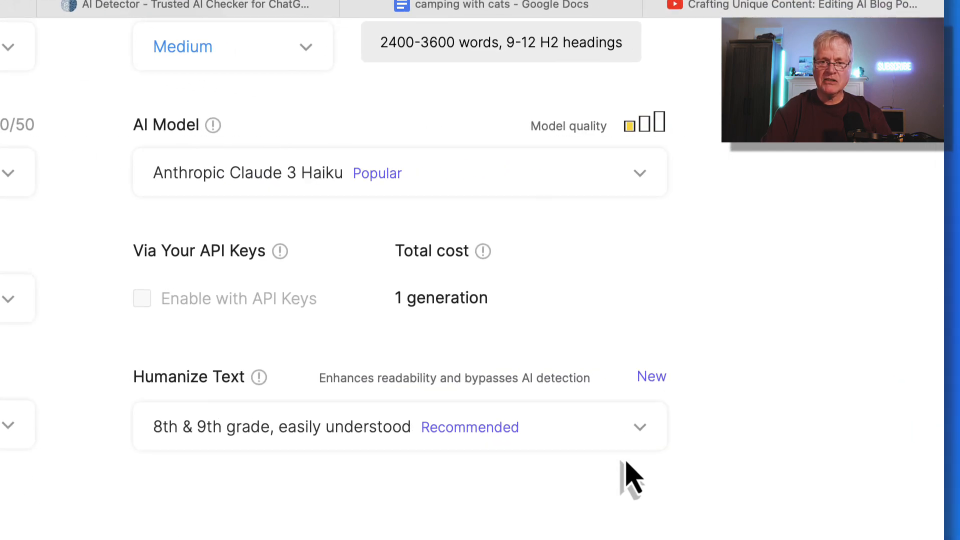
mouse_move(364, 420)
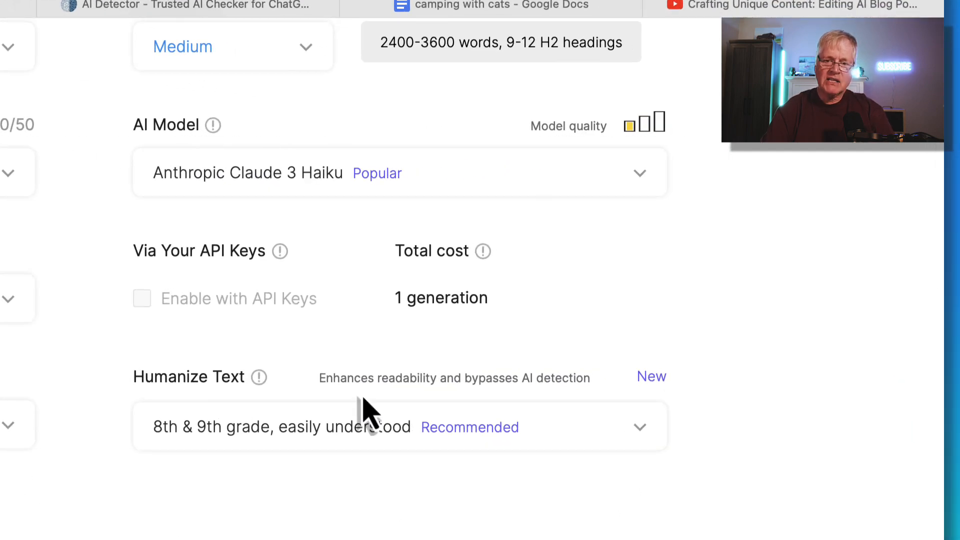
mouse_move(500, 426)
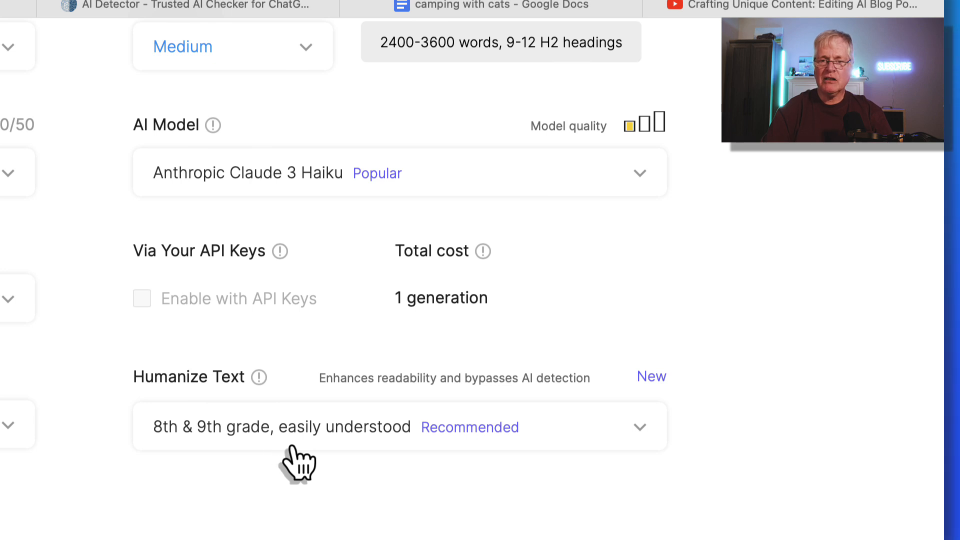
mouse_move(346, 469)
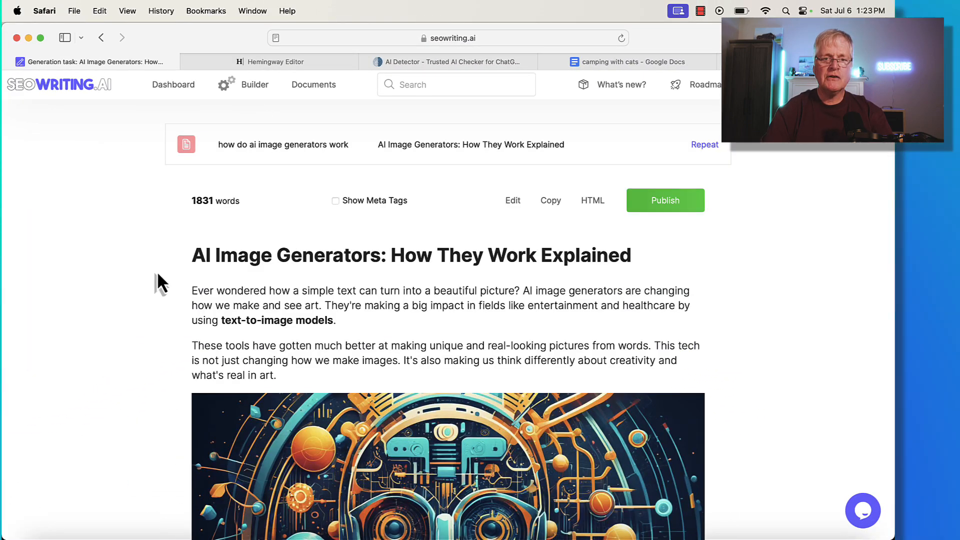
mouse_move(420, 244)
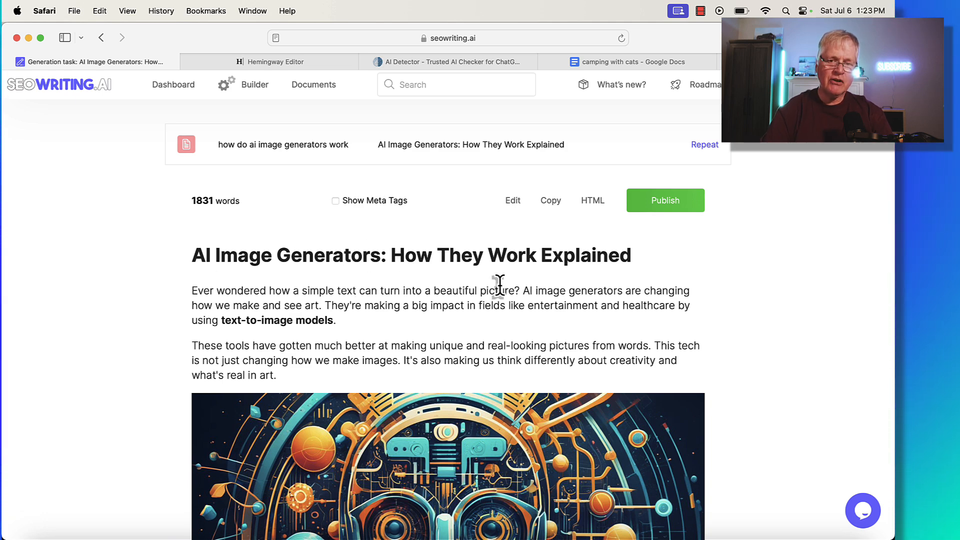
scroll("down", 3)
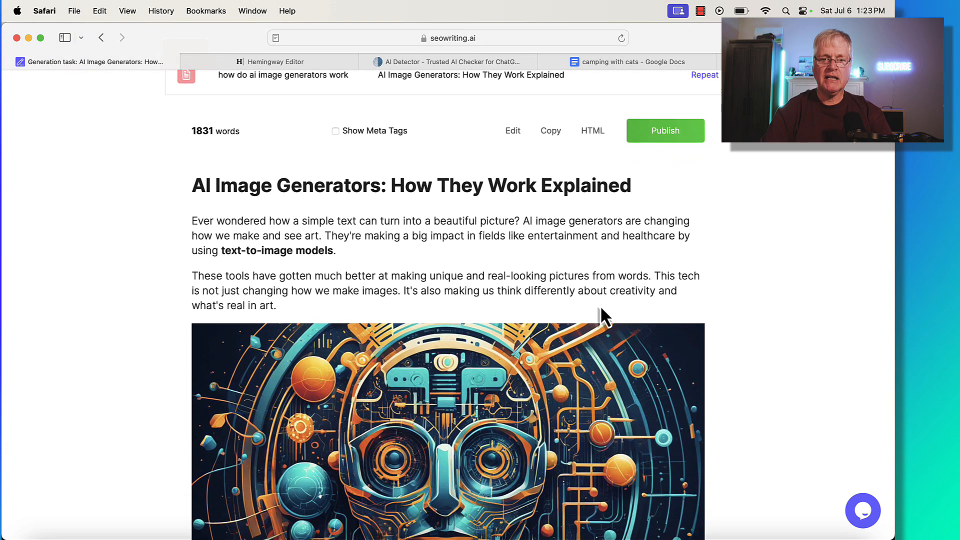
scroll("down", 3)
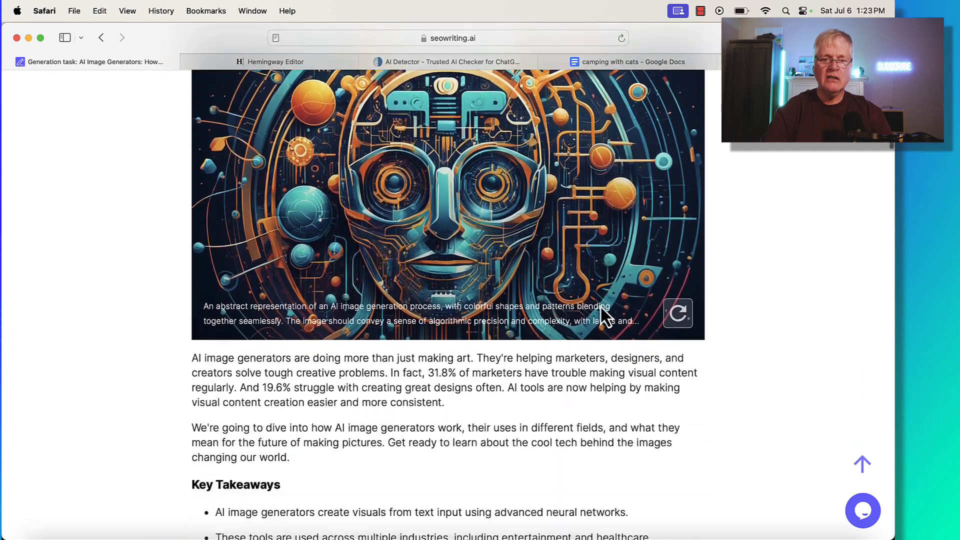
scroll("down", 3)
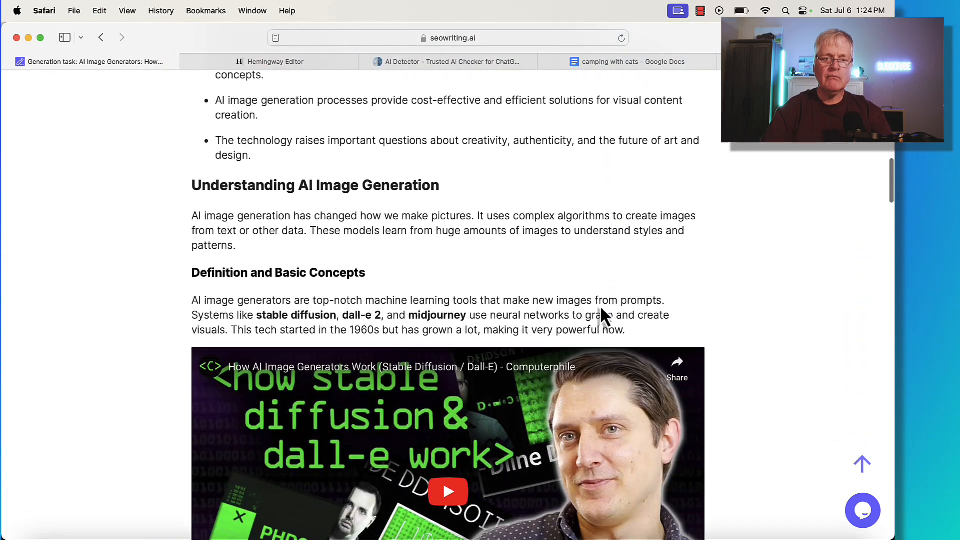
scroll("down", 3)
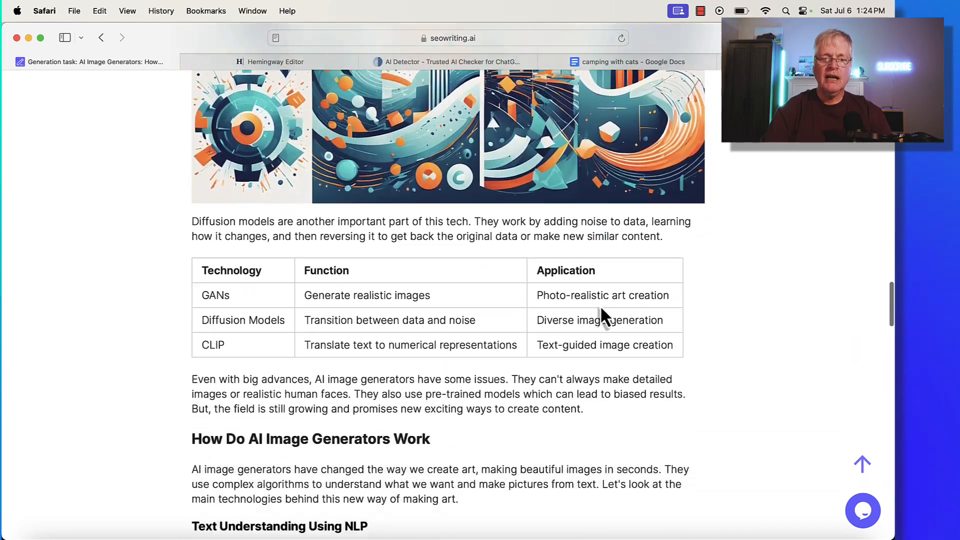
scroll("down", 3)
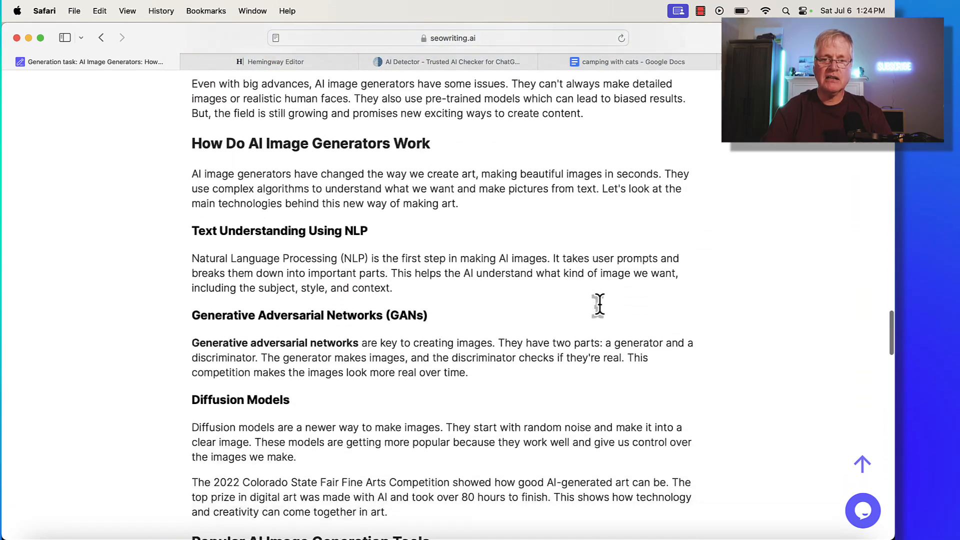
scroll("down", 3)
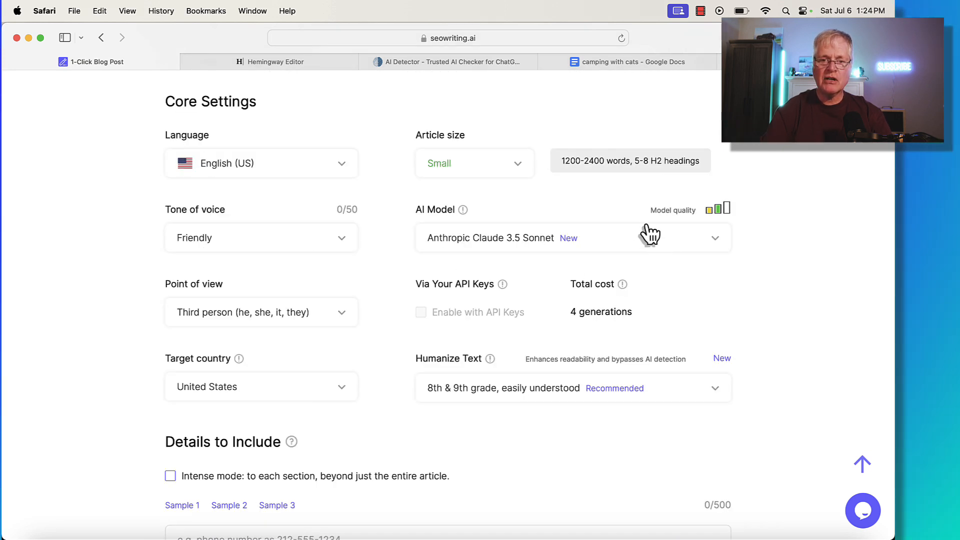
mouse_move(632, 271)
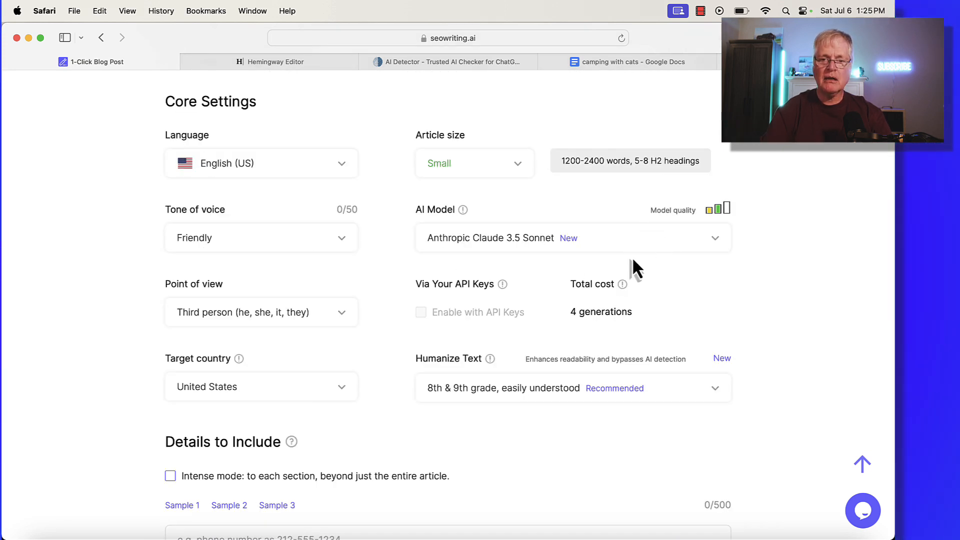
mouse_move(631, 272)
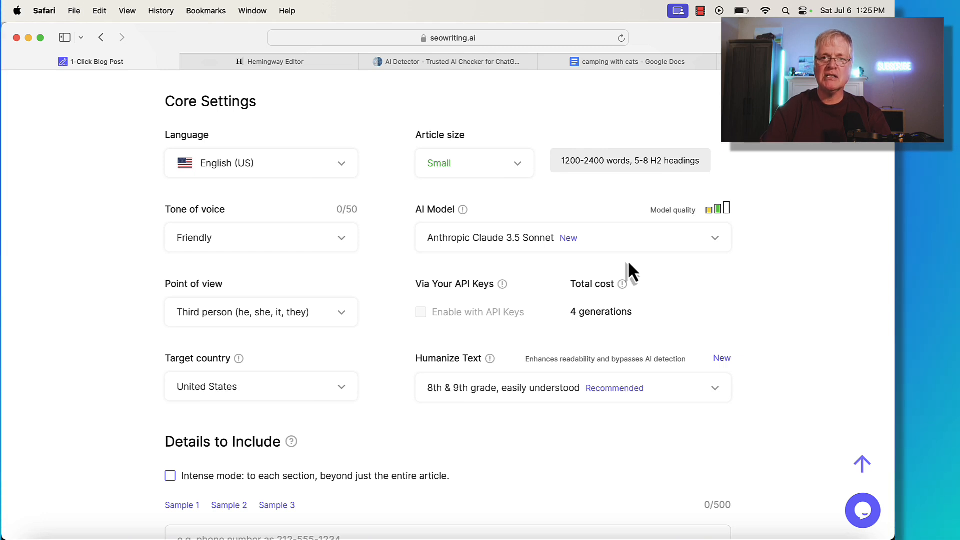
mouse_move(619, 308)
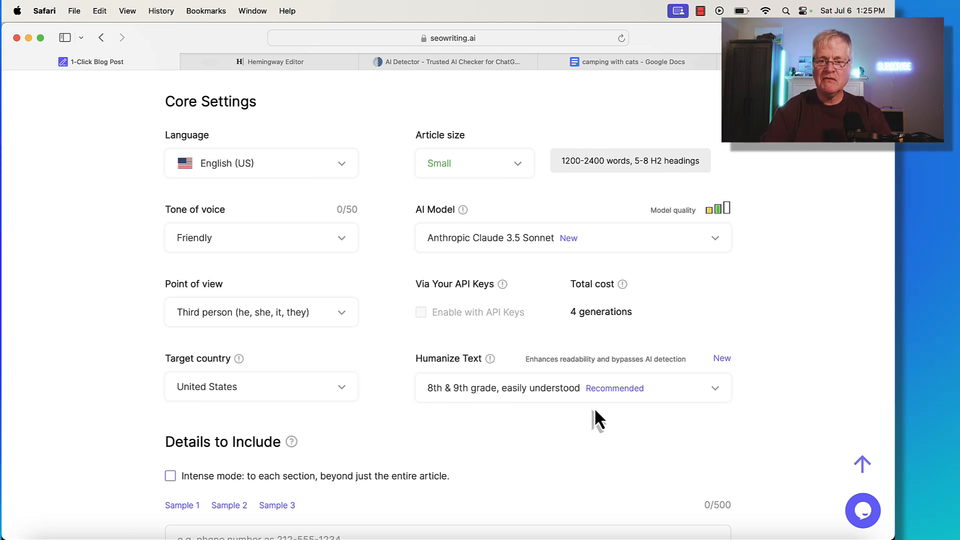
mouse_move(680, 238)
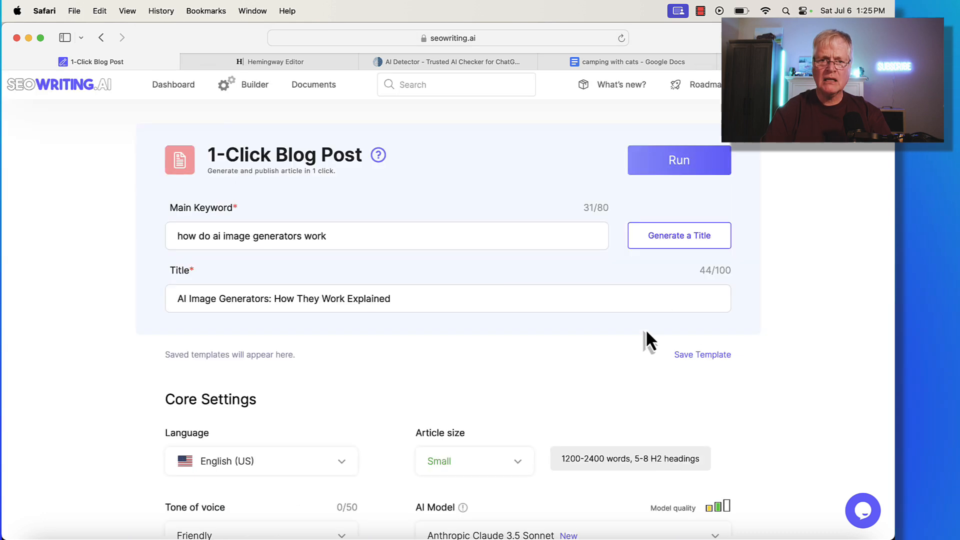
mouse_move(262, 92)
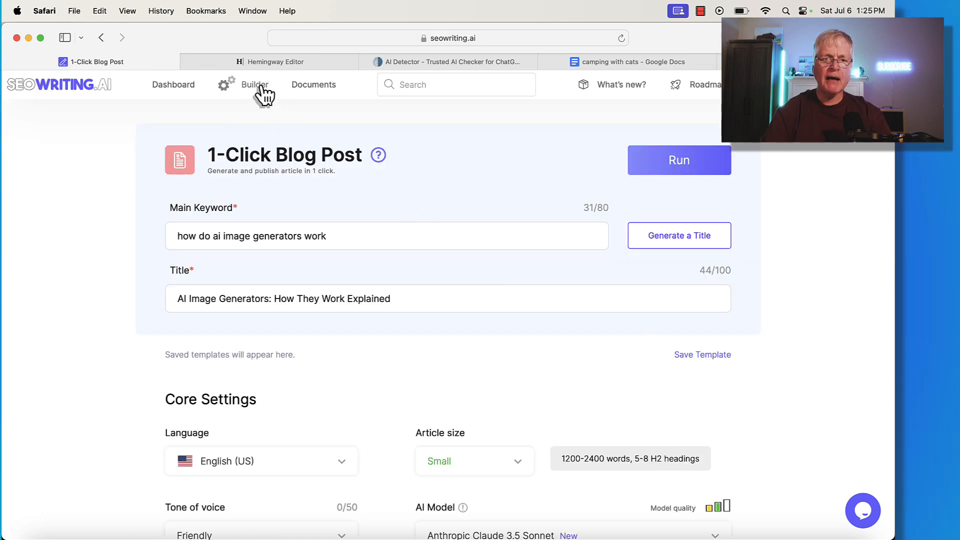
Return to the 1,831-word AI image generators article and copy its full text.
left_click(679, 160)
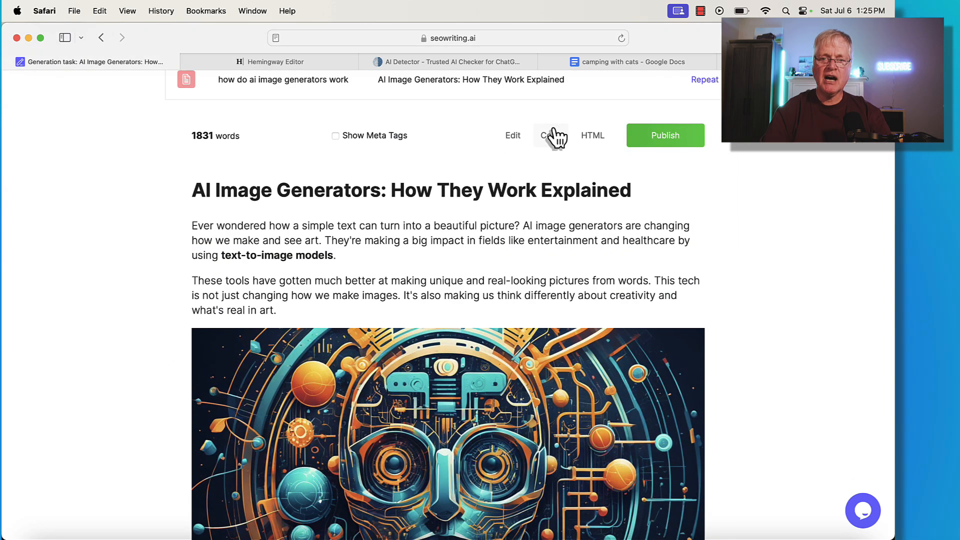
left_click(550, 136)
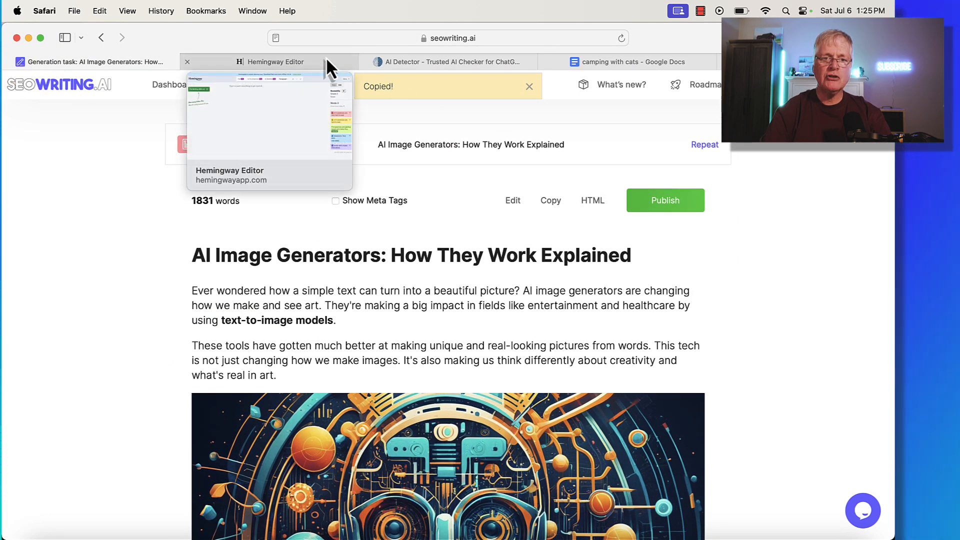
Check the pasted AI image generators article in Hemingway Editor, rated Grade 8 at 1,753 words.
left_click(276, 62)
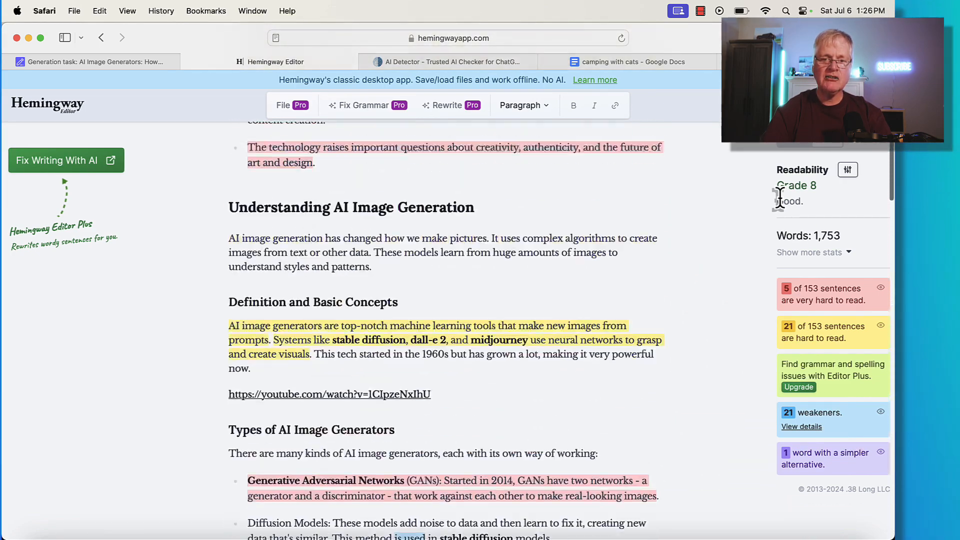
scroll("up", 3)
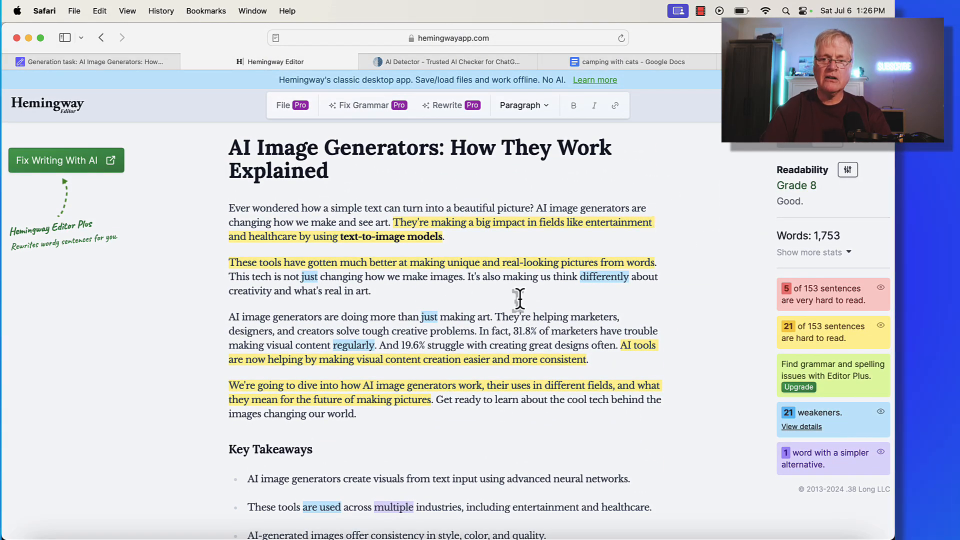
mouse_move(797, 227)
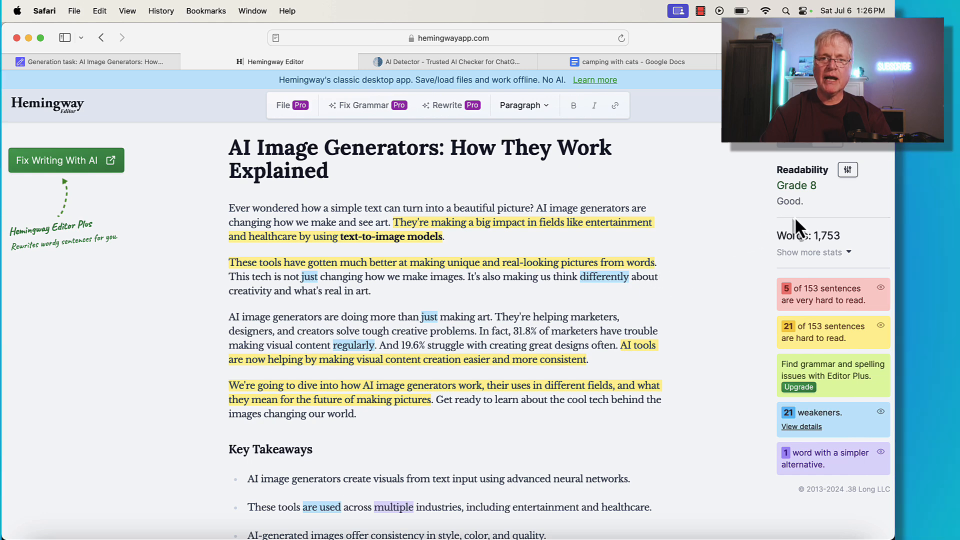
mouse_move(406, 24)
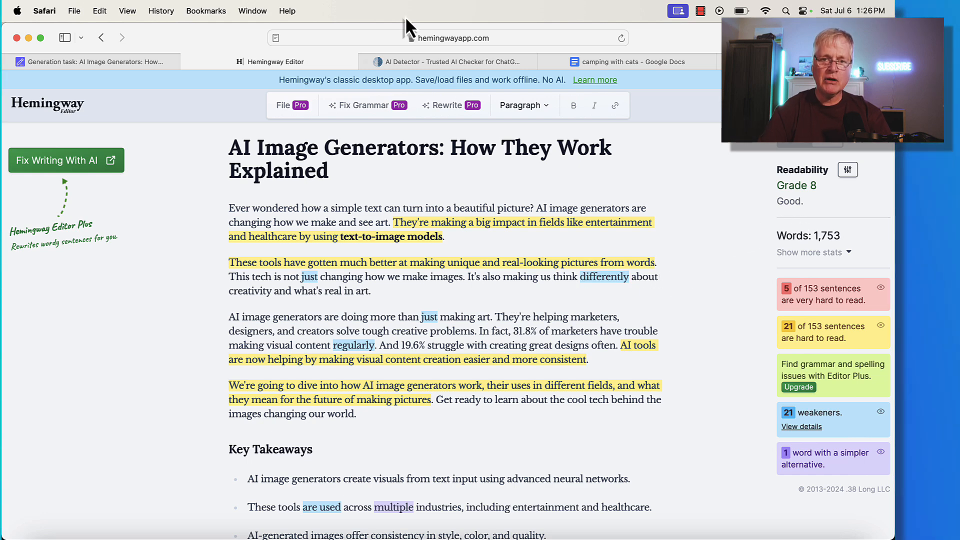
Run ZeroGPT's Detect Text on the pasted AI image generators article.
left_click(448, 62)
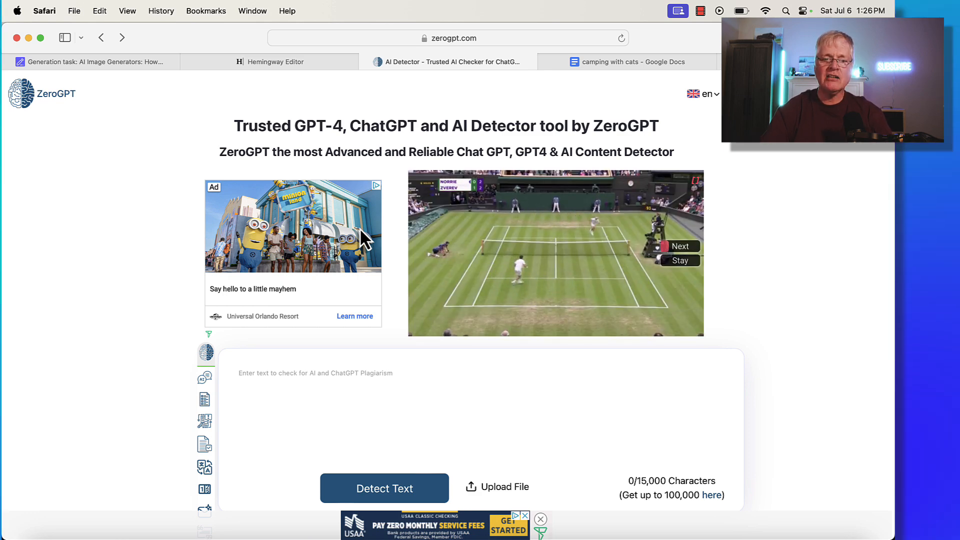
scroll("down", 3)
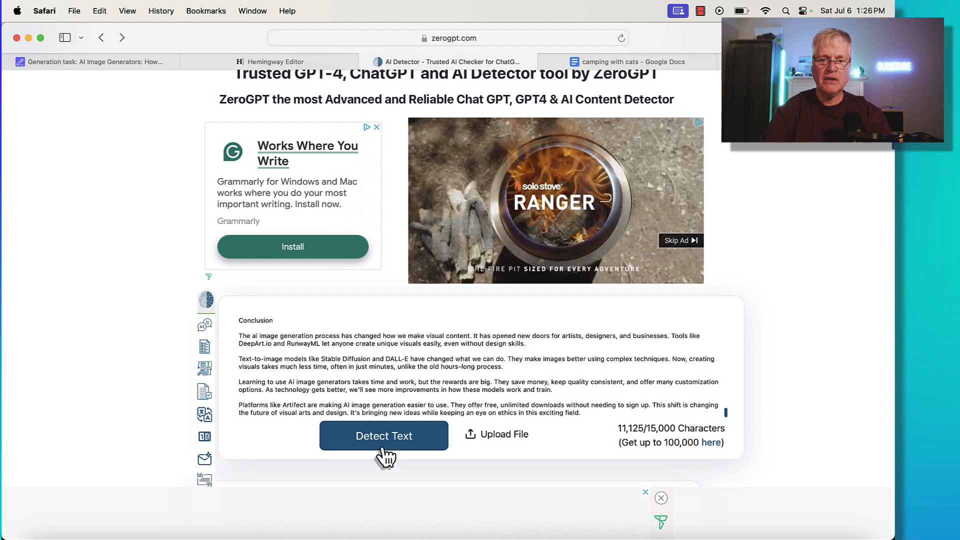
left_click(384, 436)
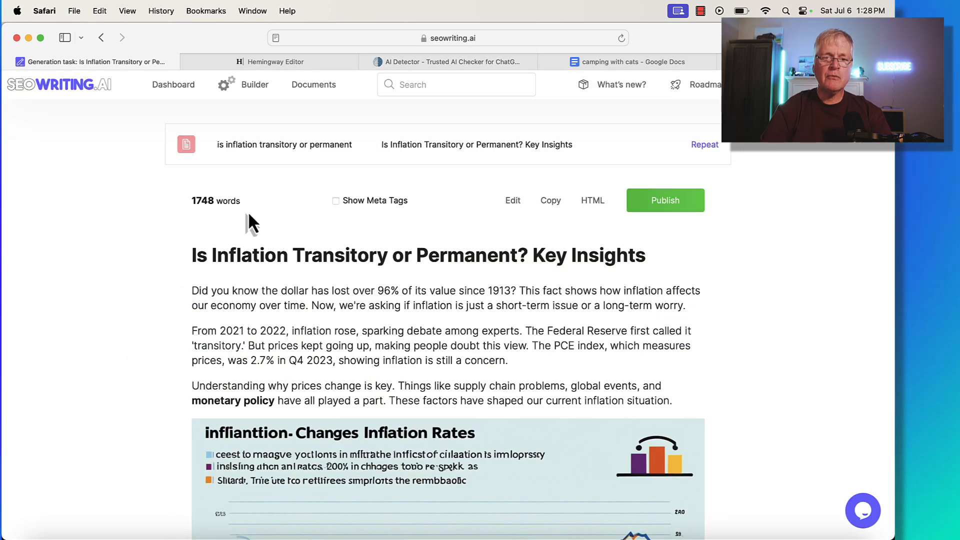
mouse_move(241, 170)
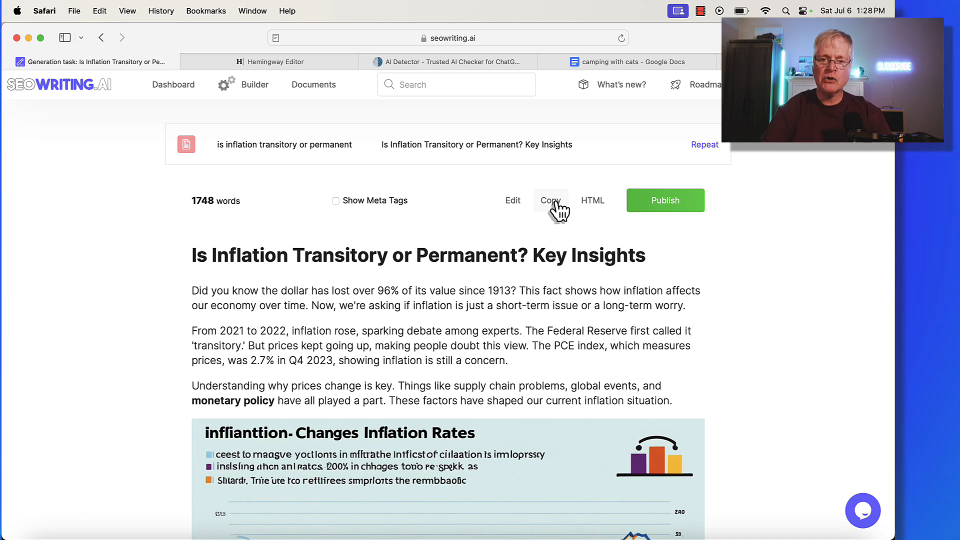
Copy the full Is Inflation Transitory or Permanent? Key Insights article.
left_click(550, 200)
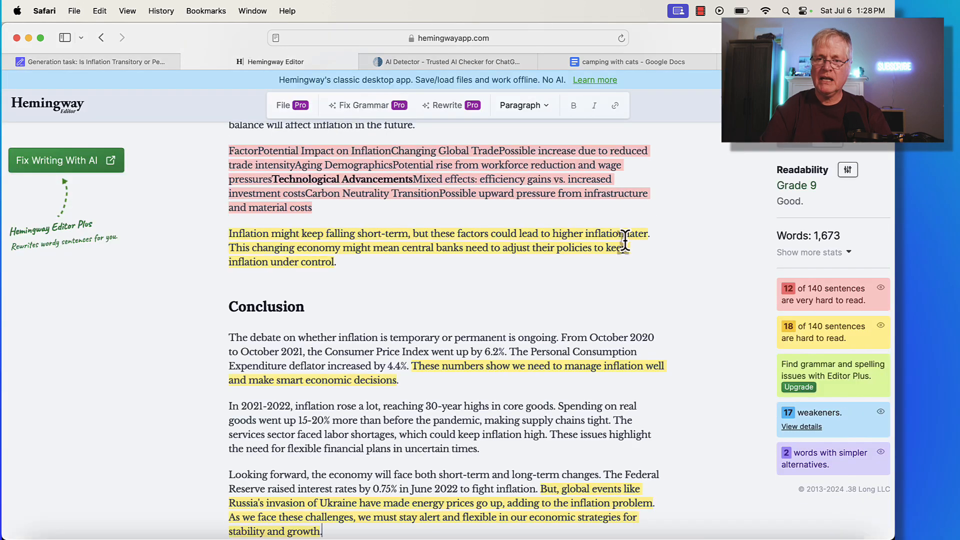
mouse_move(812, 208)
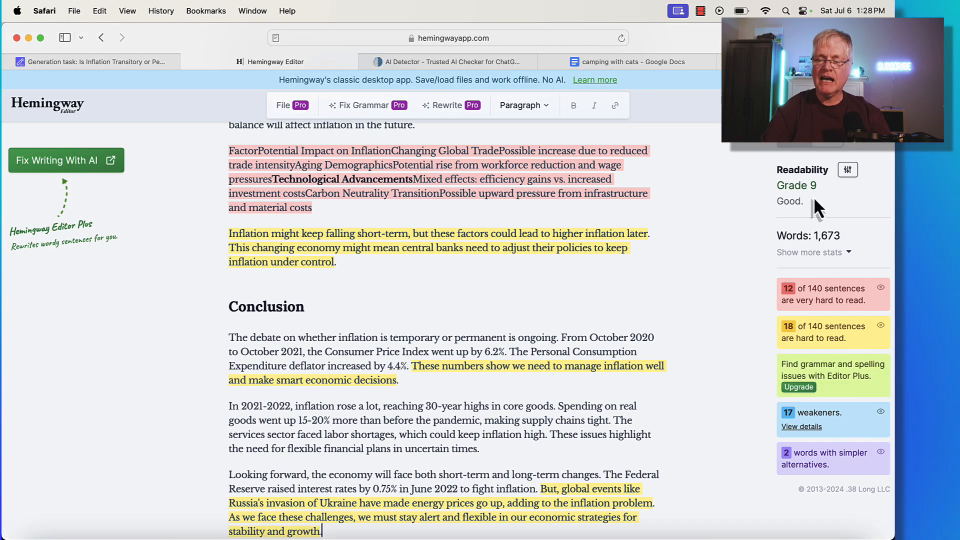
mouse_move(710, 200)
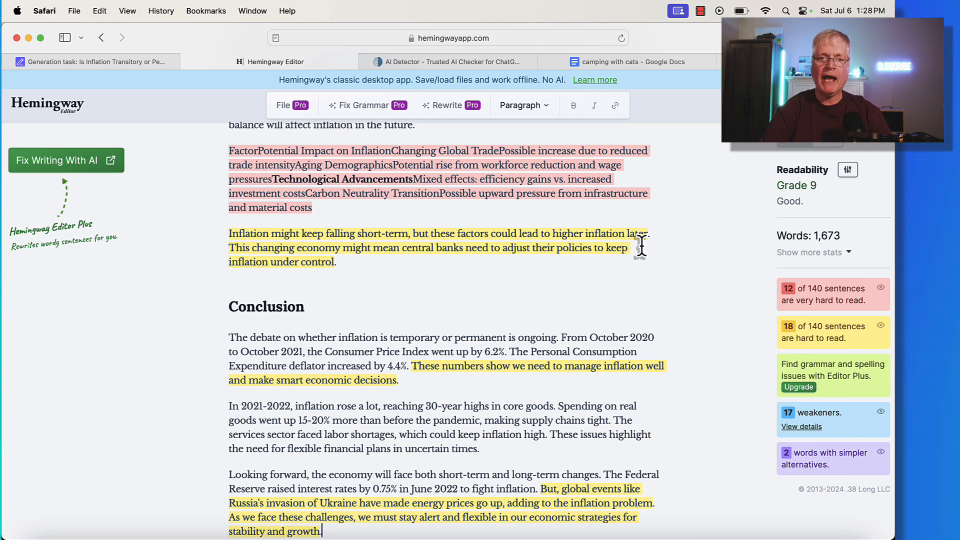
Move the inflation article from Hemingway Editor (Grade 9) over to ZeroGPT's detector.
left_click(446, 62)
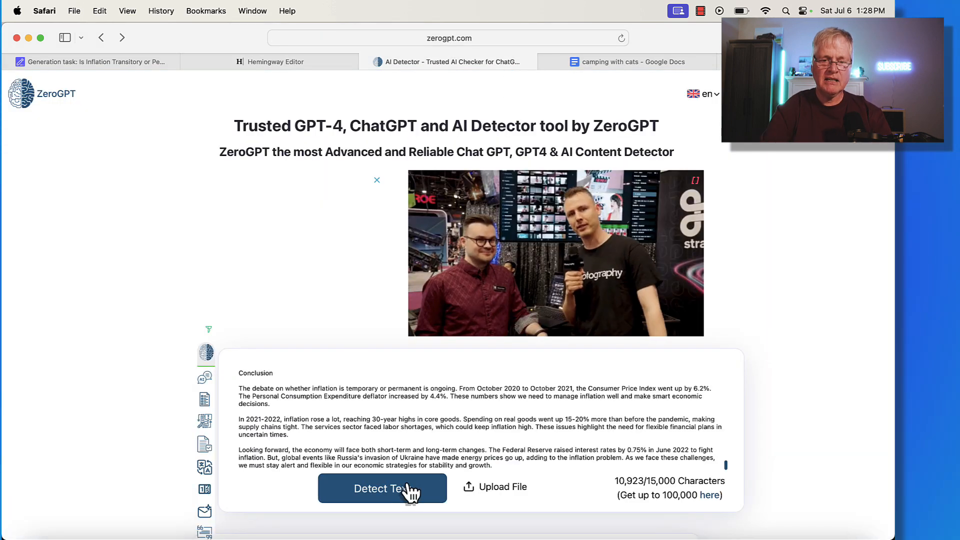
Detect the inflation article in ZeroGPT, scoring 55.14% AI GPT, then return to SEOWriting.ai.
left_click(382, 488)
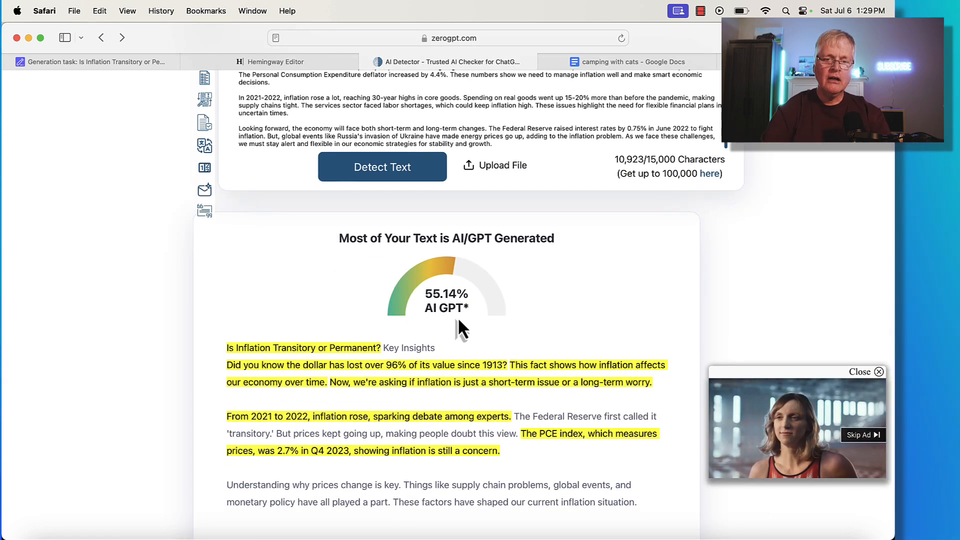
scroll("down", 3)
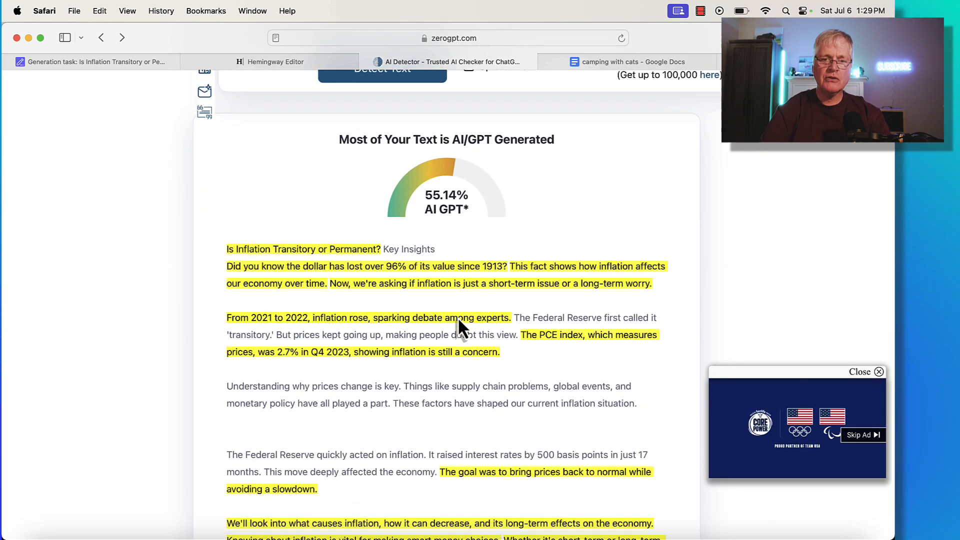
scroll("down", 3)
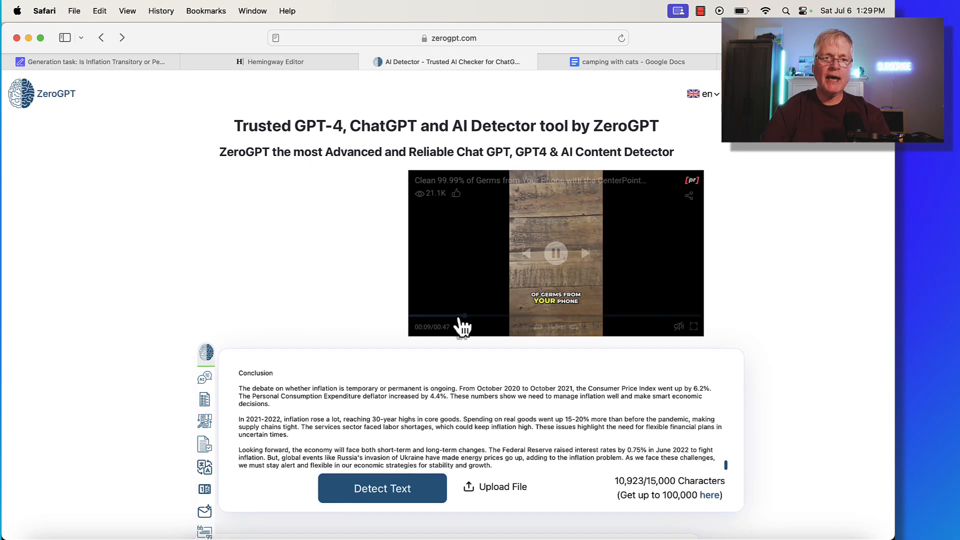
left_click(90, 62)
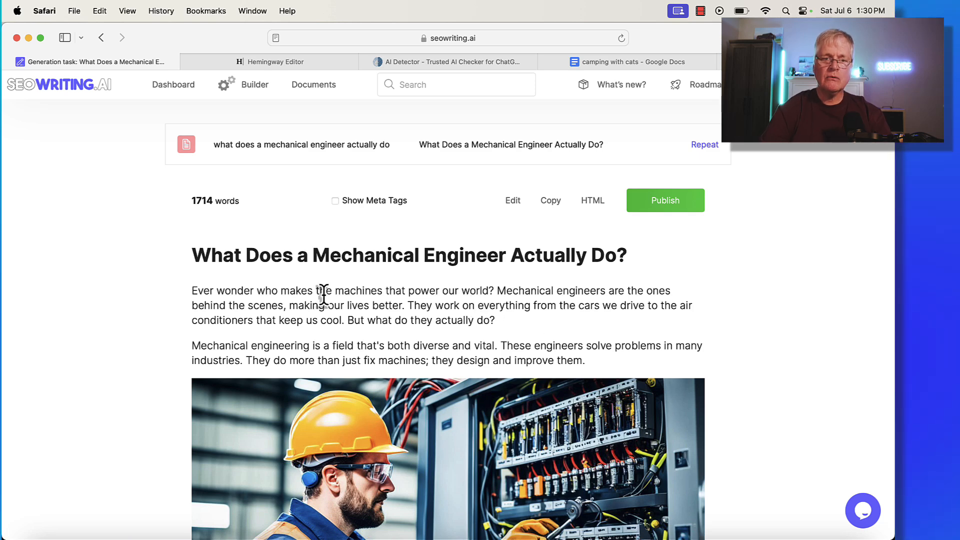
mouse_move(467, 240)
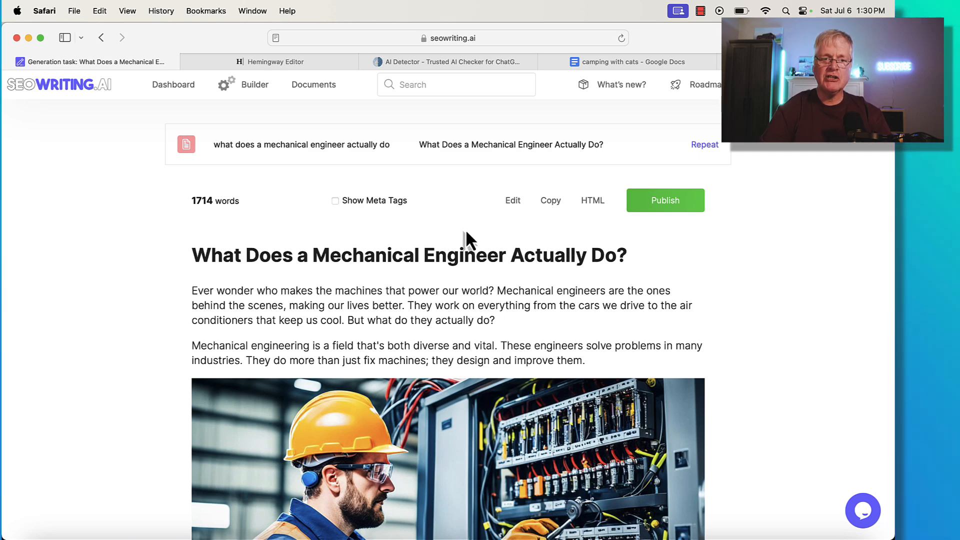
Copy the full 1,714-word What Does a Mechanical Engineer Actually Do? article.
scroll("down", 3)
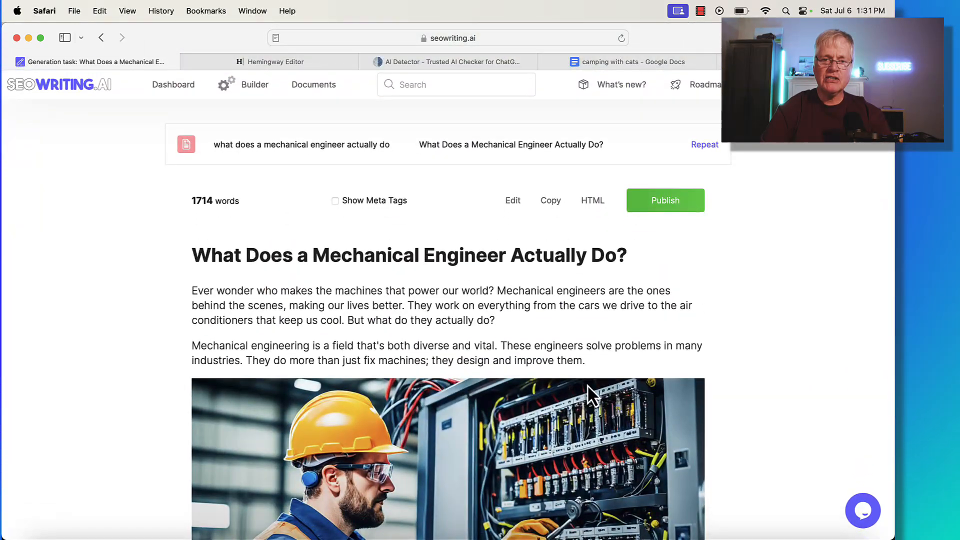
mouse_move(614, 366)
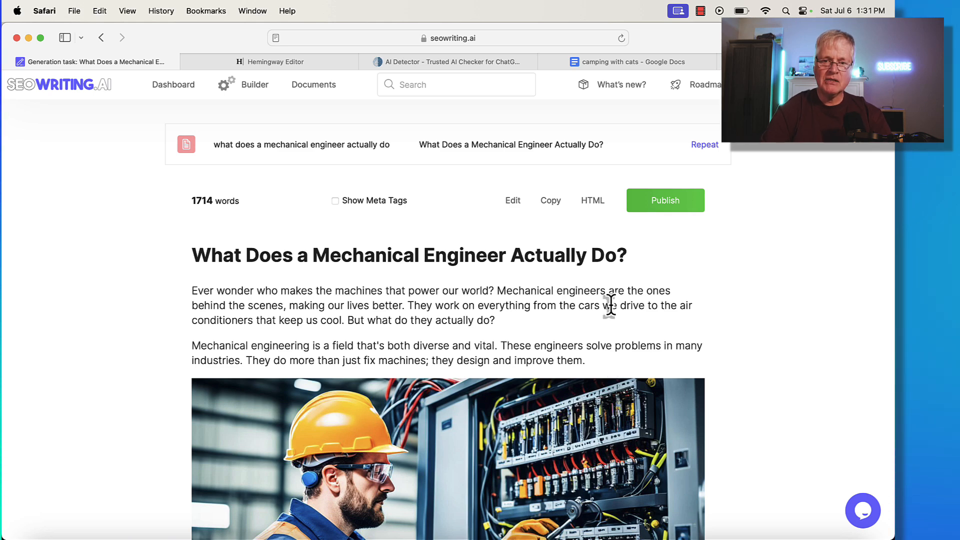
left_click(549, 200)
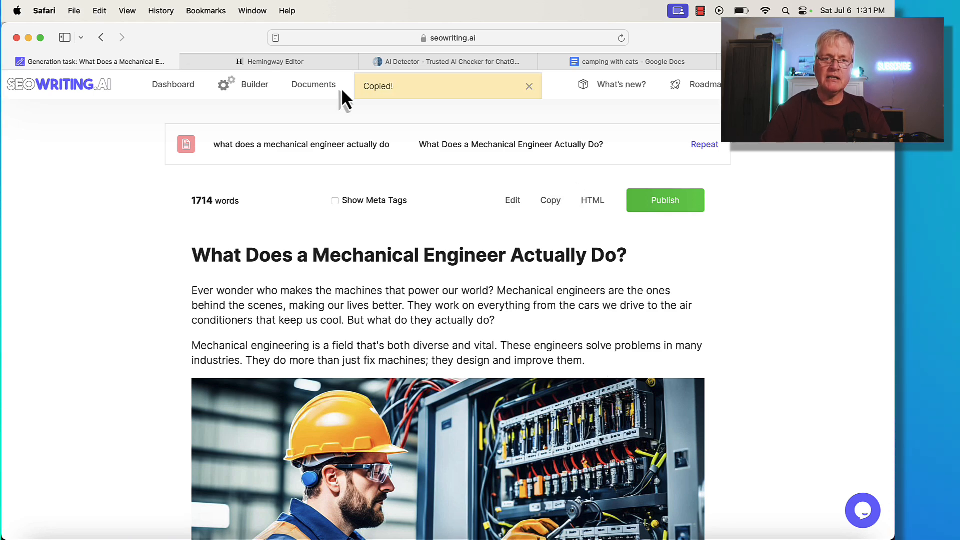
Check the mechanical engineer article in Hemingway Editor, rated Grade 11 at 1,665 words, then move to ZeroGPT.
left_click(274, 62)
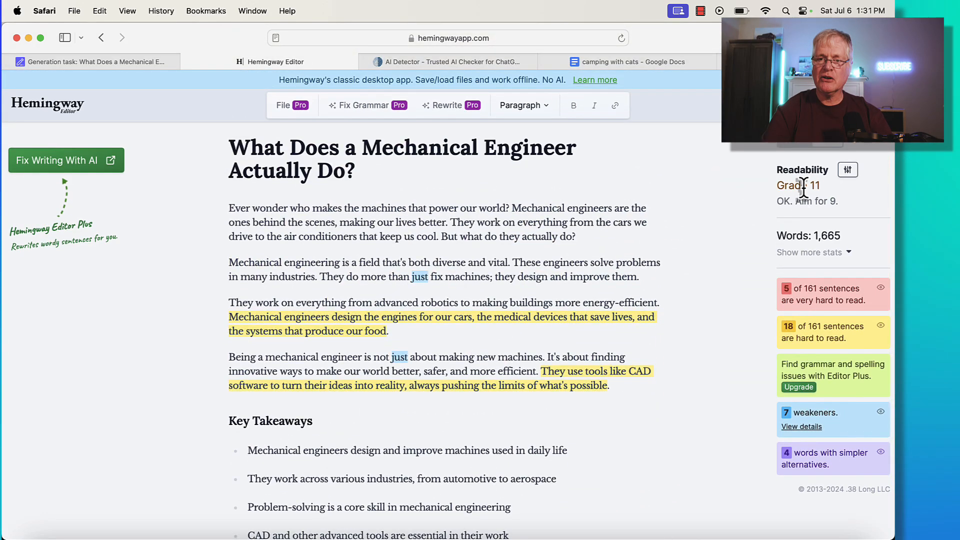
mouse_move(568, 246)
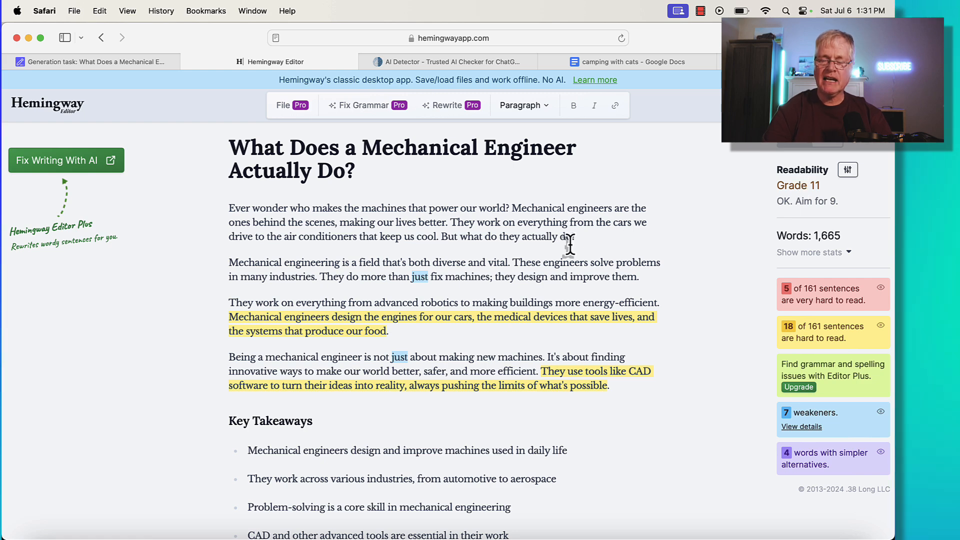
mouse_move(586, 251)
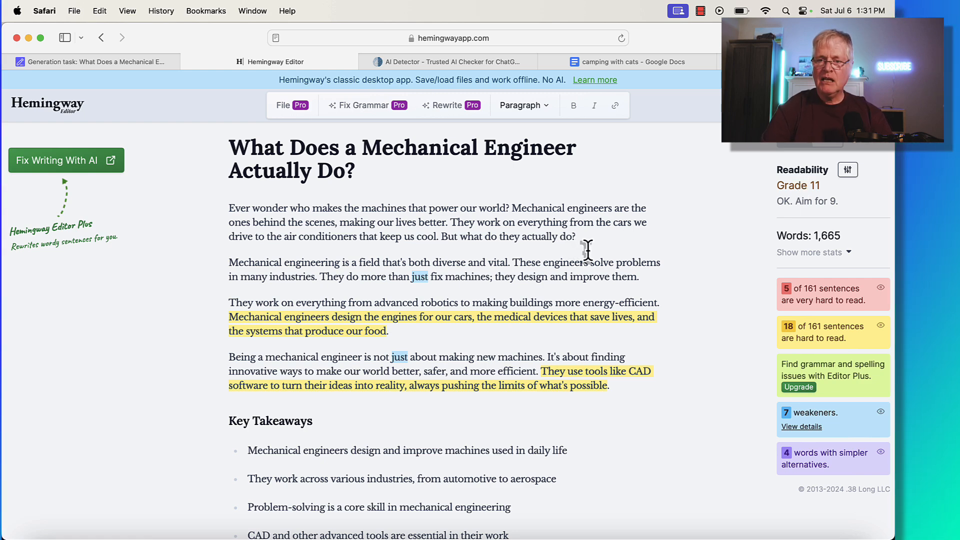
mouse_move(821, 300)
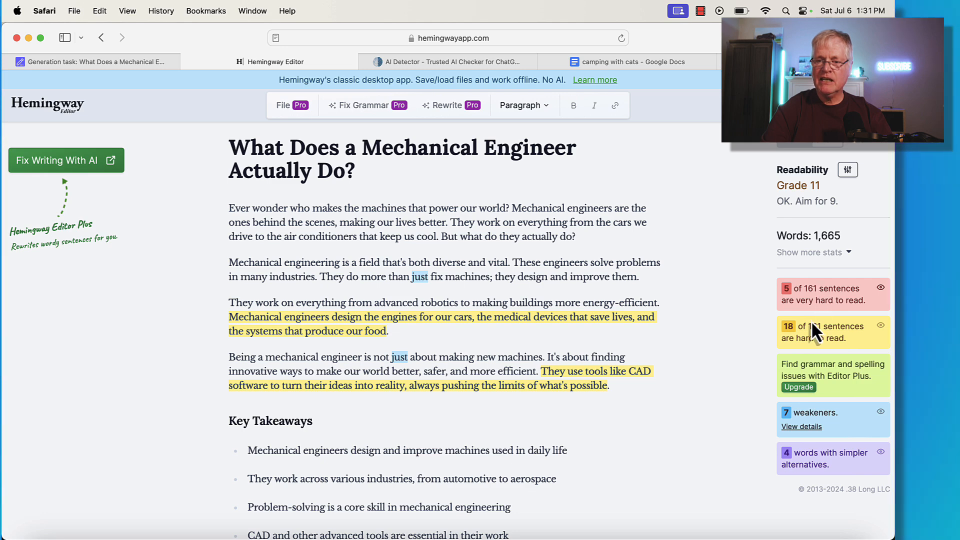
mouse_move(636, 193)
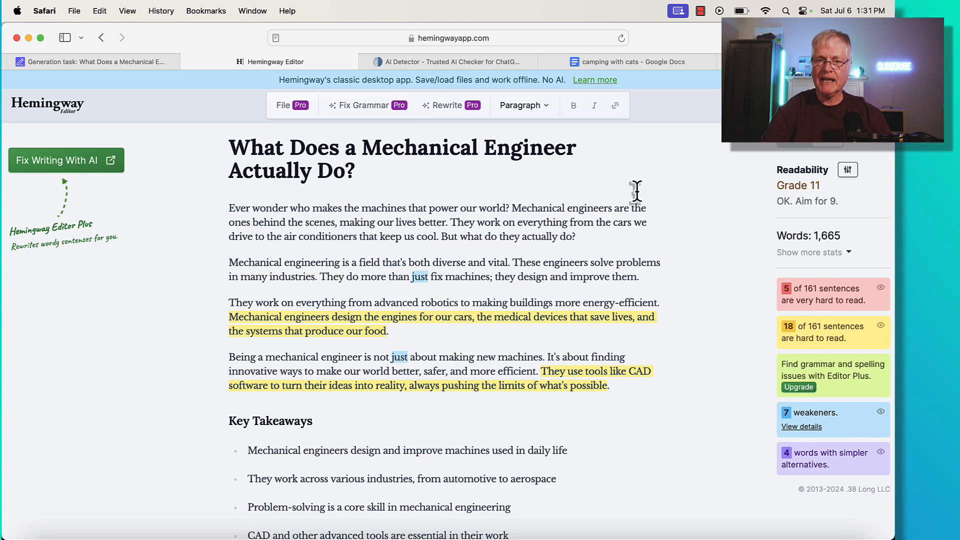
mouse_move(342, 208)
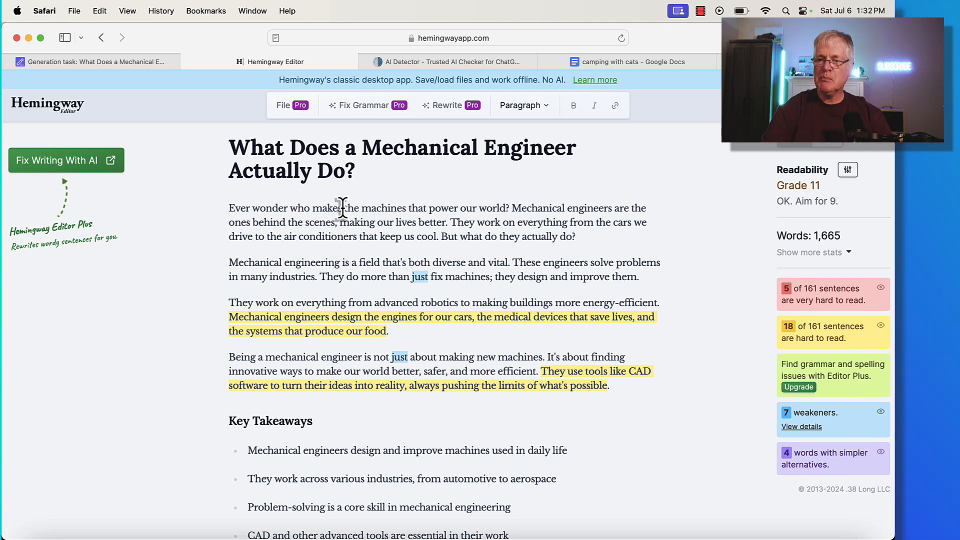
left_click(450, 62)
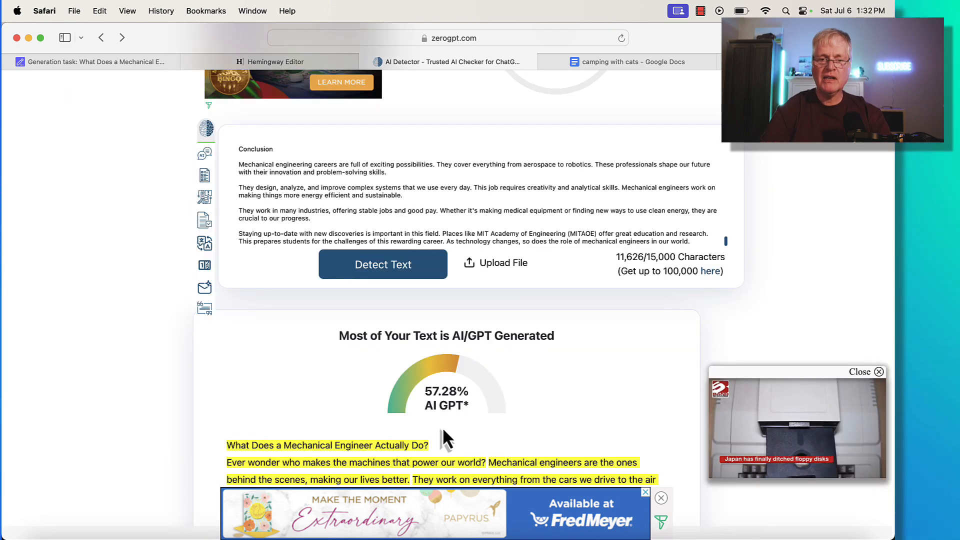
View ZeroGPT's 57.28% AI GPT result for the mechanical engineer article.
scroll("down", 3)
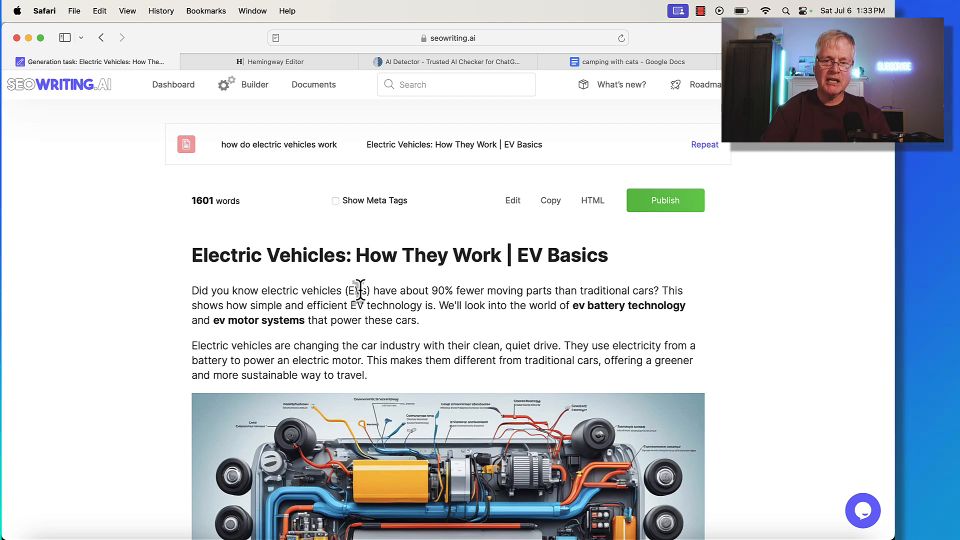
Copy the Electric Vehicles: How They Work | EV Basics article and check it in Hemingway Editor.
scroll("down", 3)
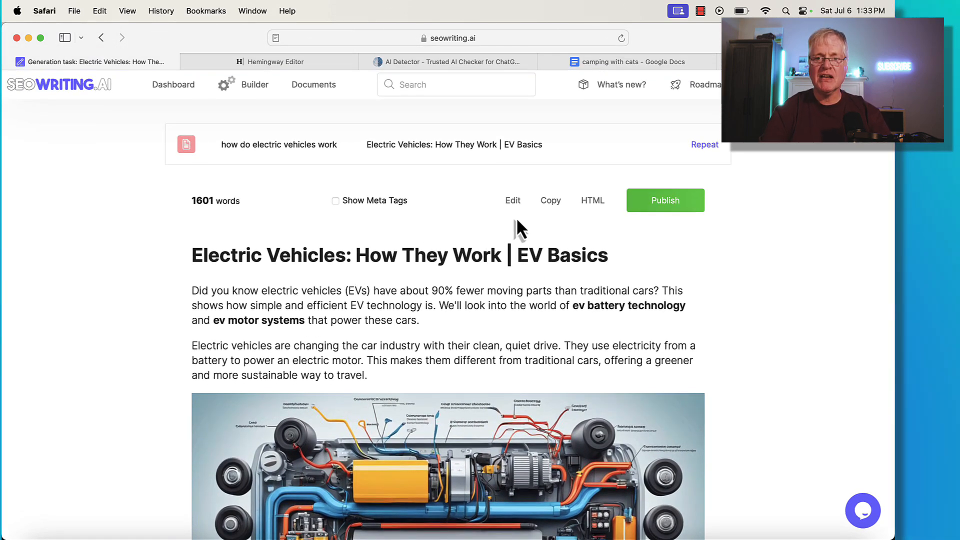
mouse_move(550, 200)
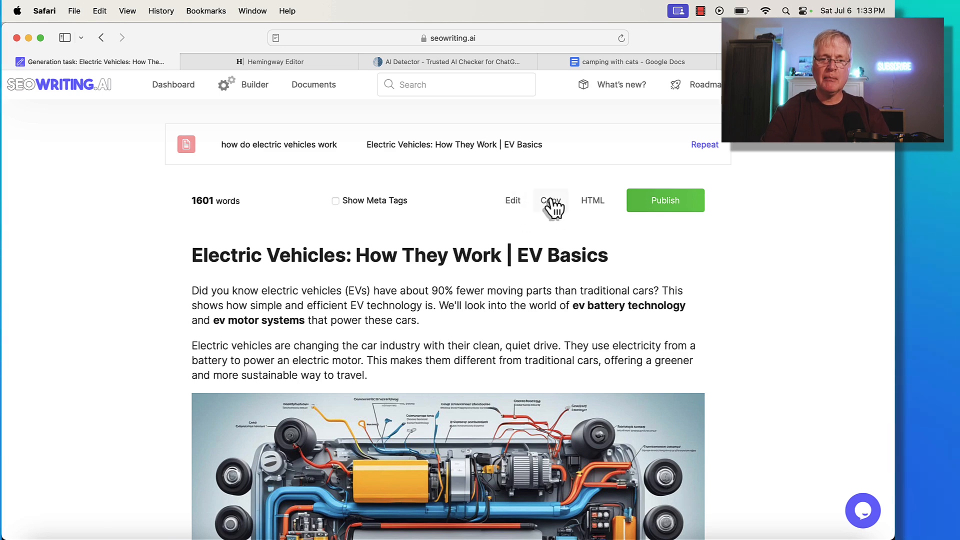
left_click(275, 62)
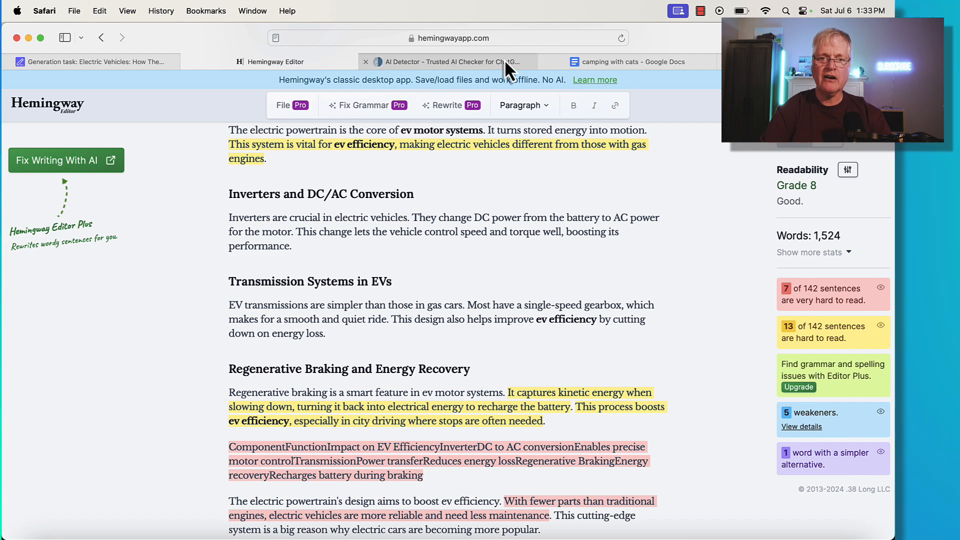
Move from the Grade 8 readability result to the ZeroGPT AI Detector tab.
left_click(461, 62)
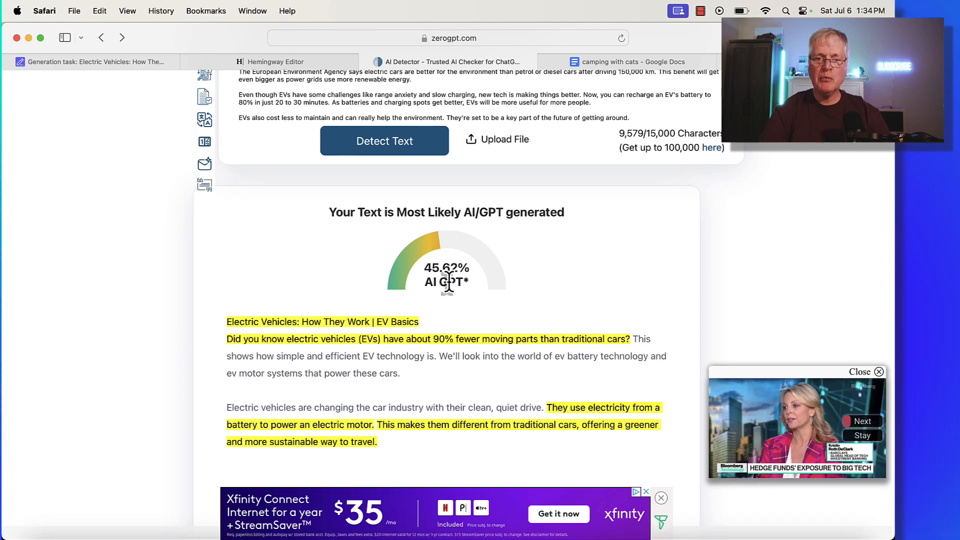
mouse_move(450, 244)
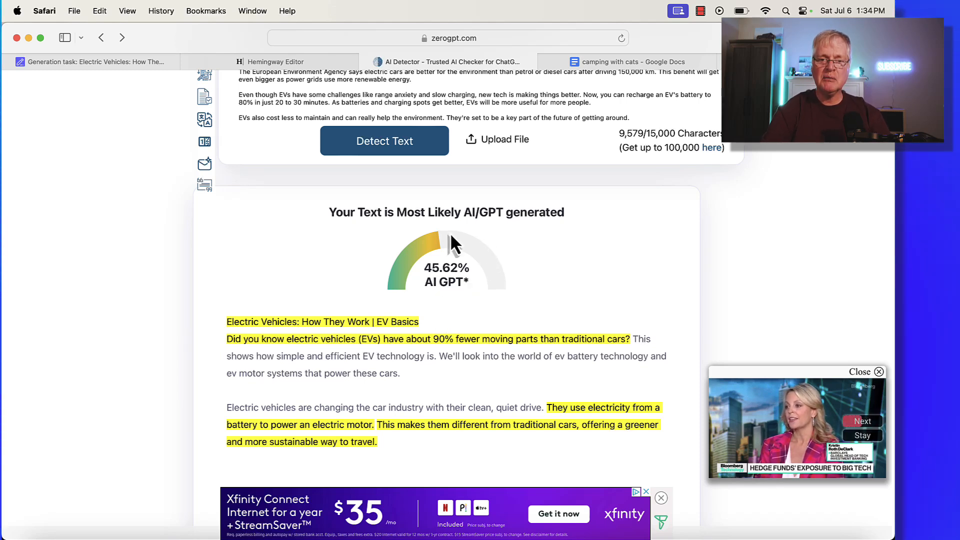
mouse_move(398, 304)
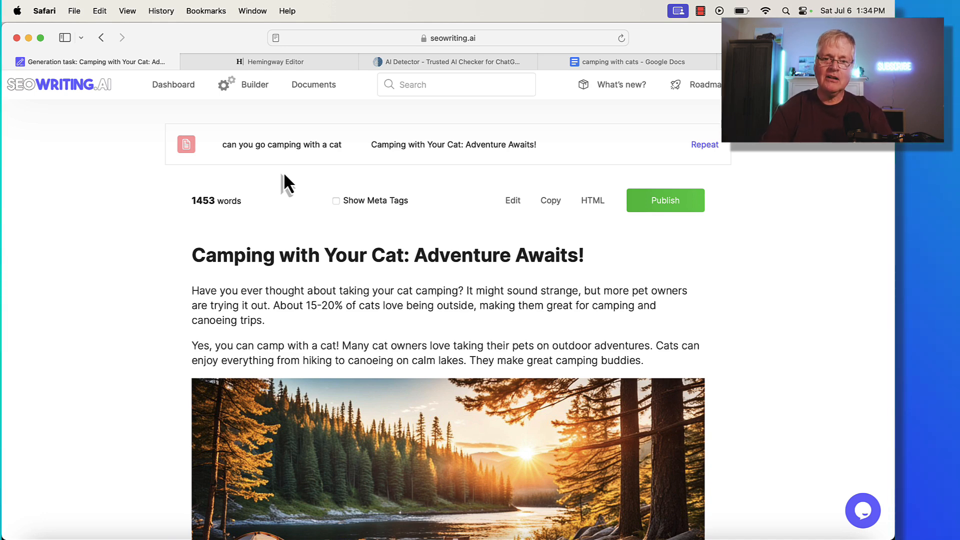
Focus the 'Camping with Your Cat: Adventure Awaits' article text to copy it.
left_click(549, 200)
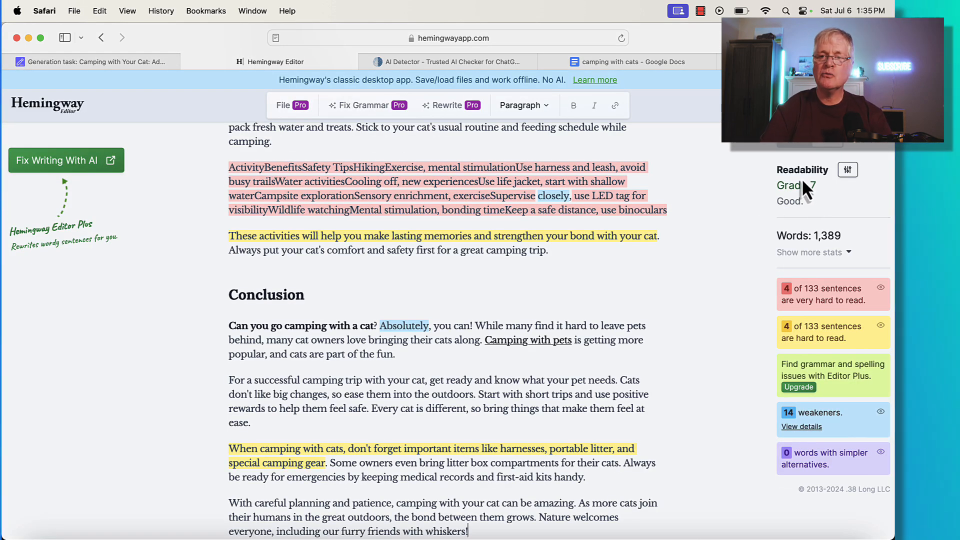
mouse_move(652, 210)
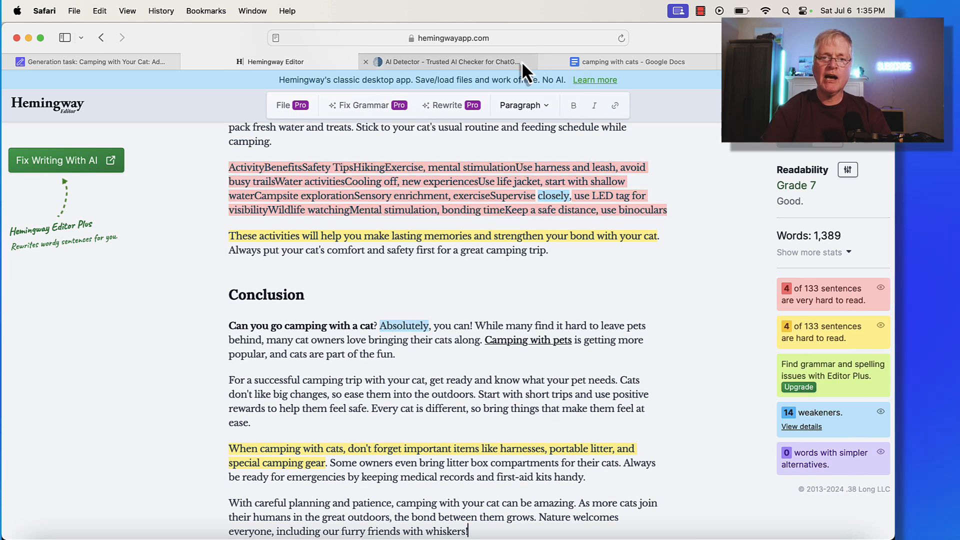
Paste the cat camping article into ZeroGPT's text box for detection.
left_click(446, 62)
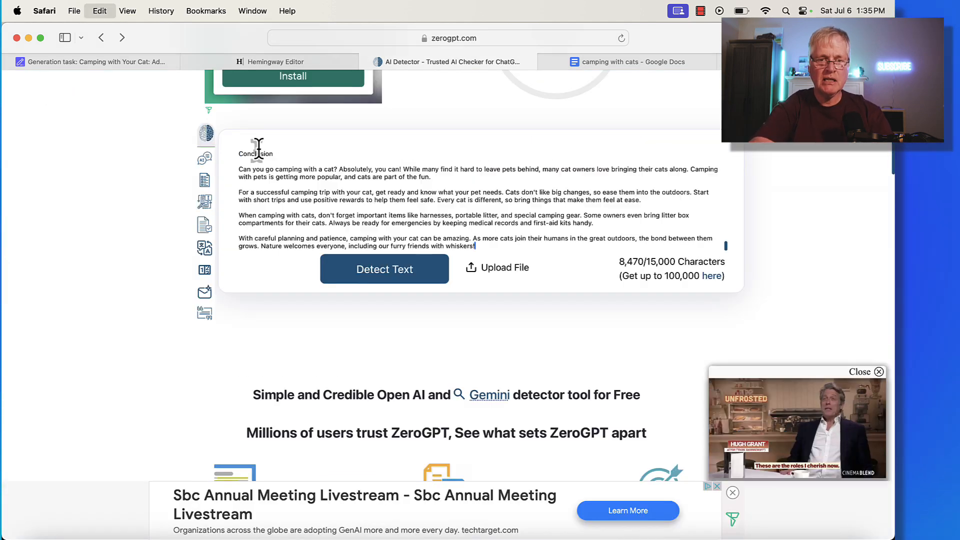
left_click(384, 268)
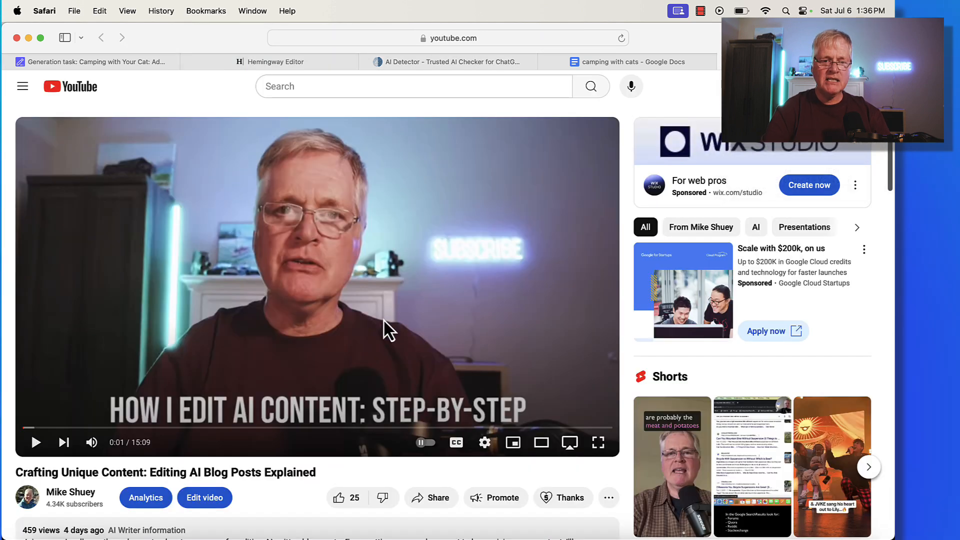
mouse_move(404, 317)
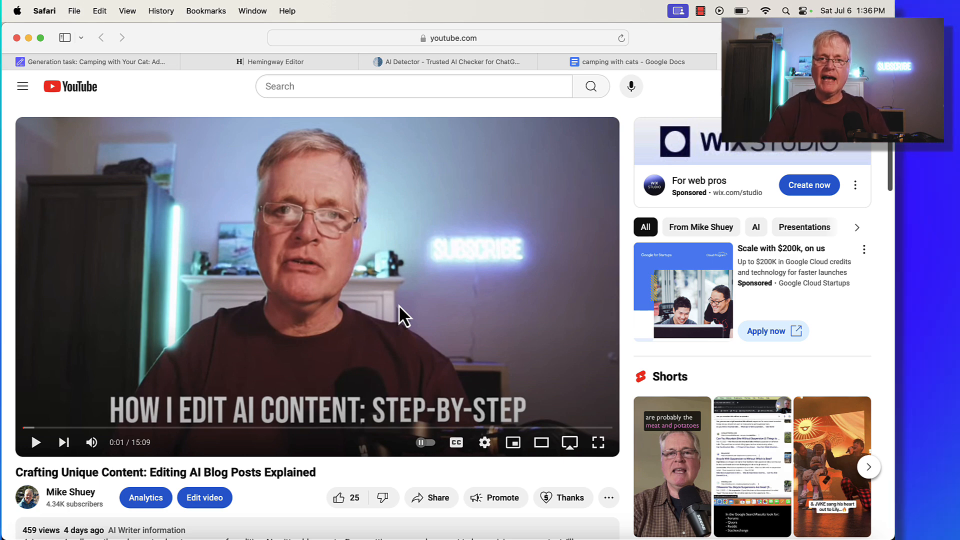
mouse_move(420, 274)
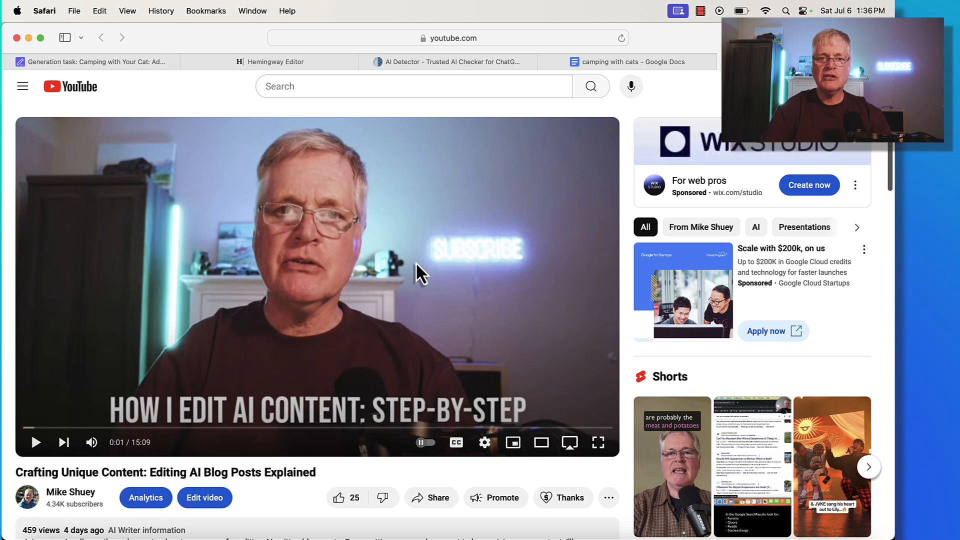
mouse_move(609, 95)
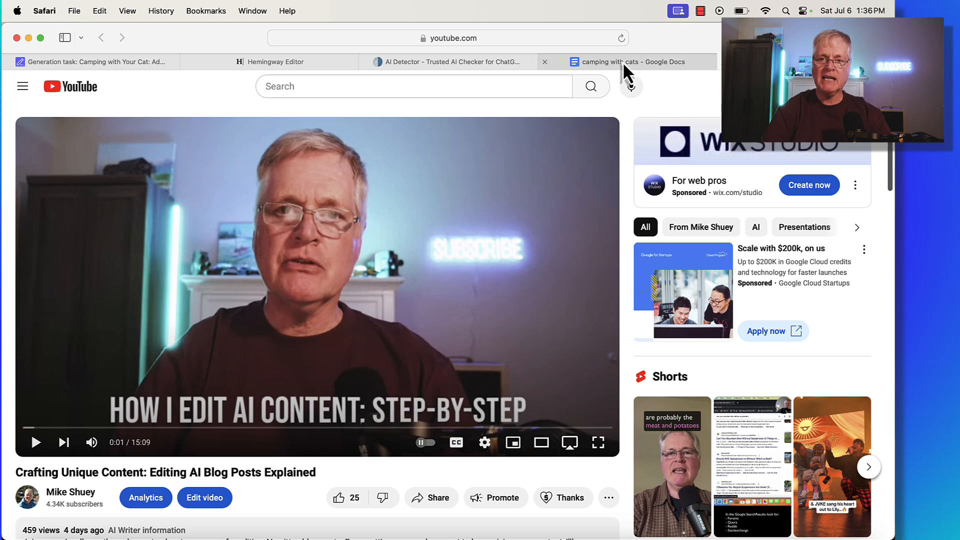
mouse_move(625, 70)
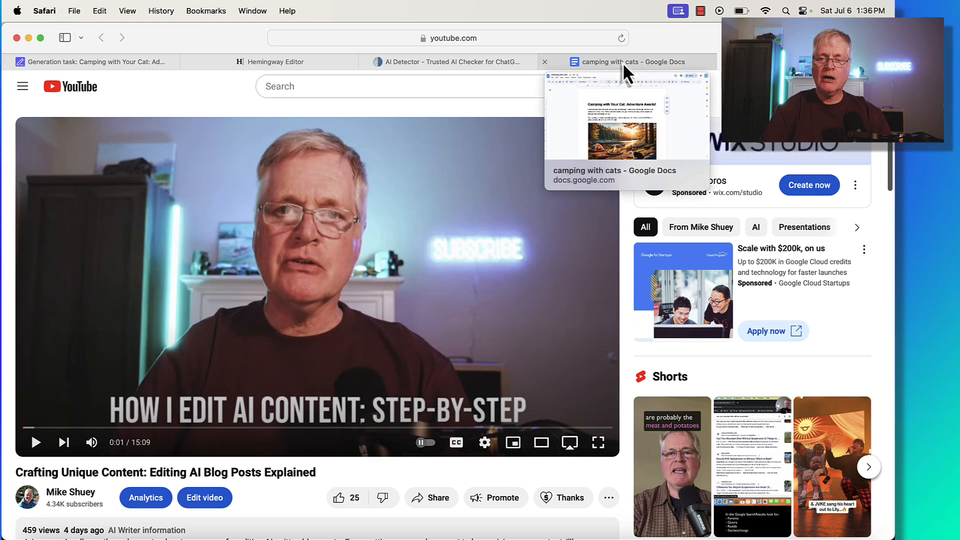
Select and copy the hand-edited 'camping with cats' Google Doc, reaching its Conclusion.
left_click(627, 62)
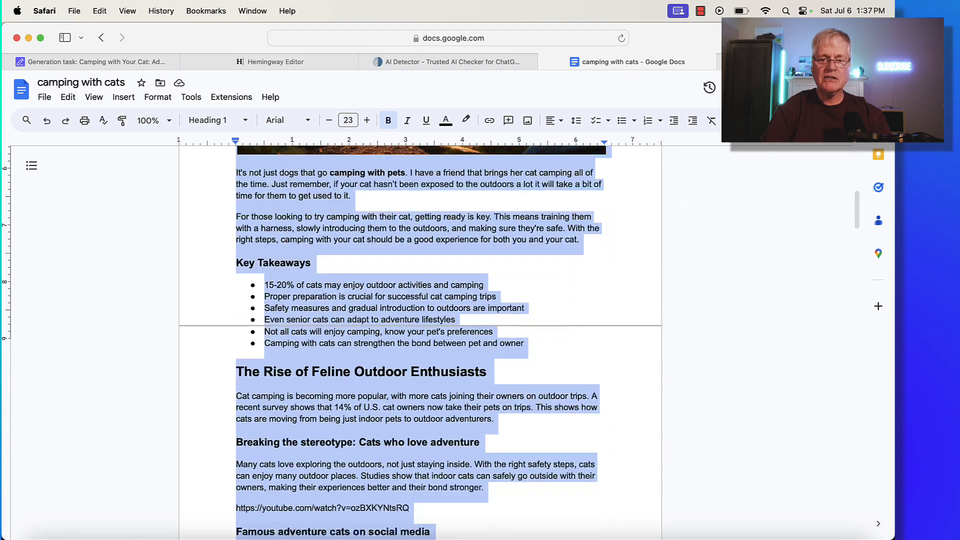
scroll("down", 3)
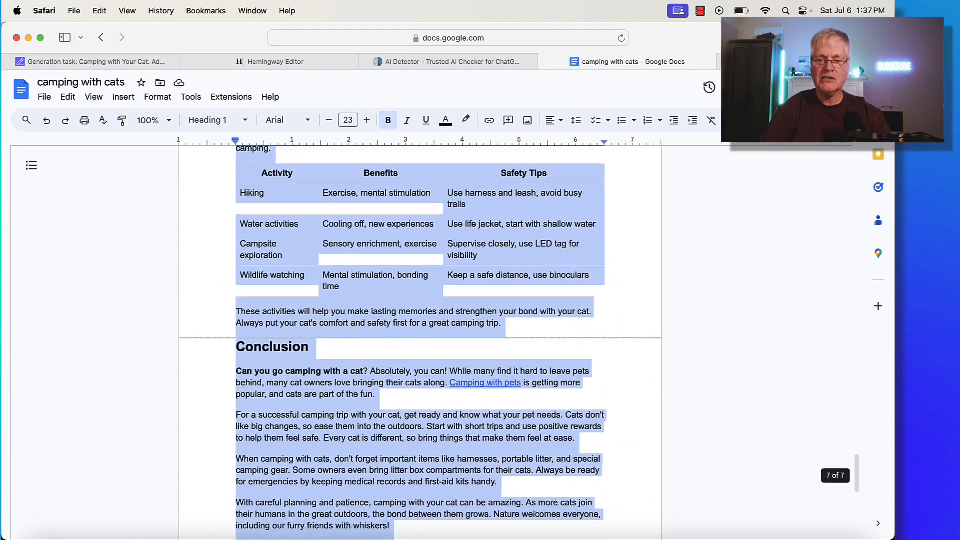
Run ZeroGPT on the hand-edited article and review its 33.6% AI GPT result.
left_click(442, 62)
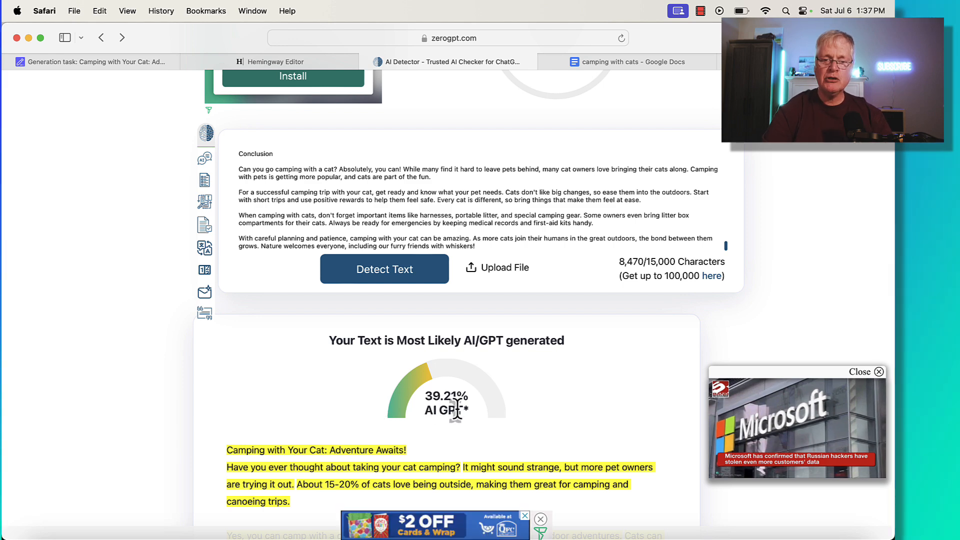
scroll("down", 3)
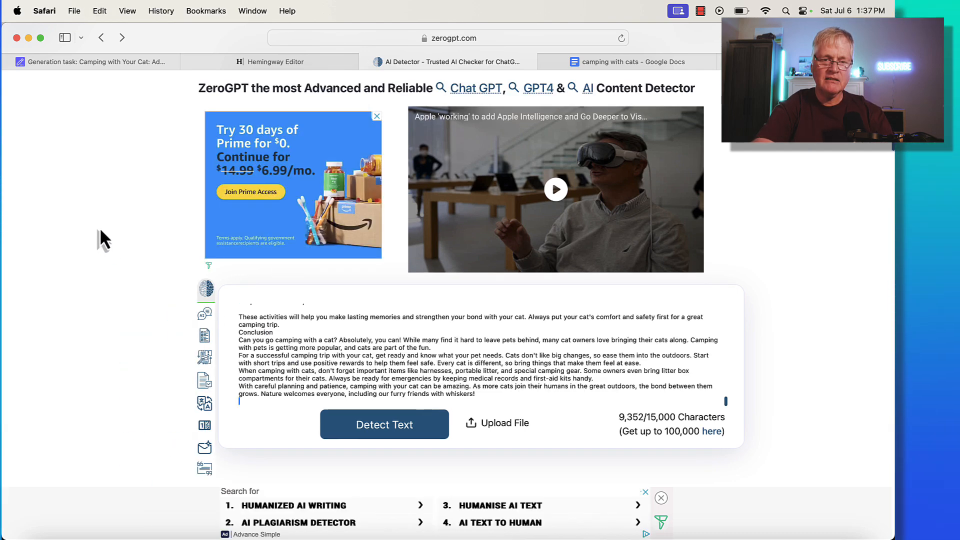
left_click(384, 424)
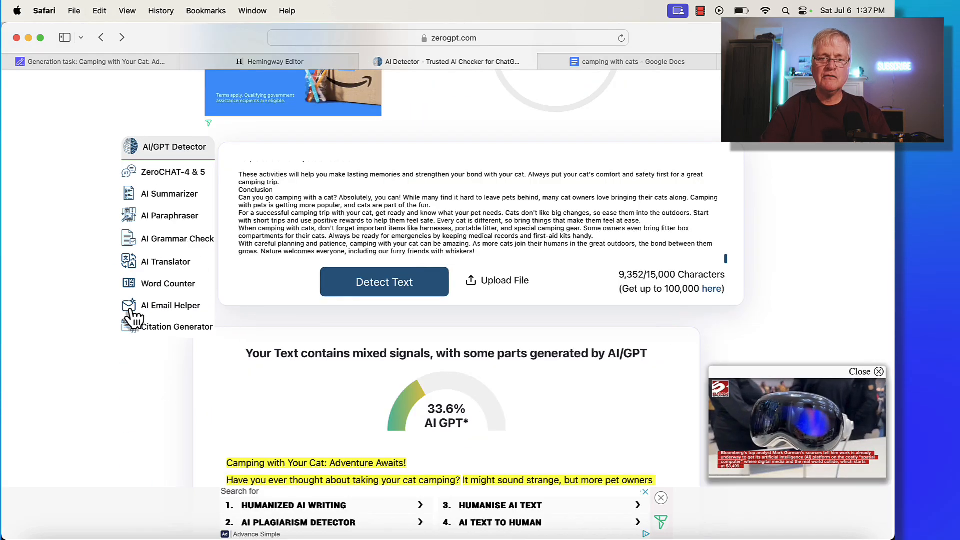
scroll("down", 3)
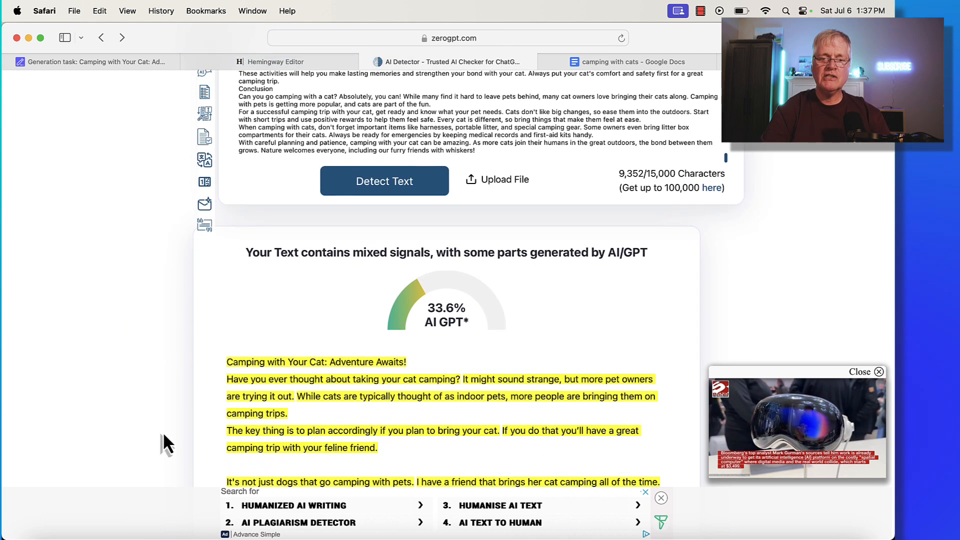
mouse_move(442, 324)
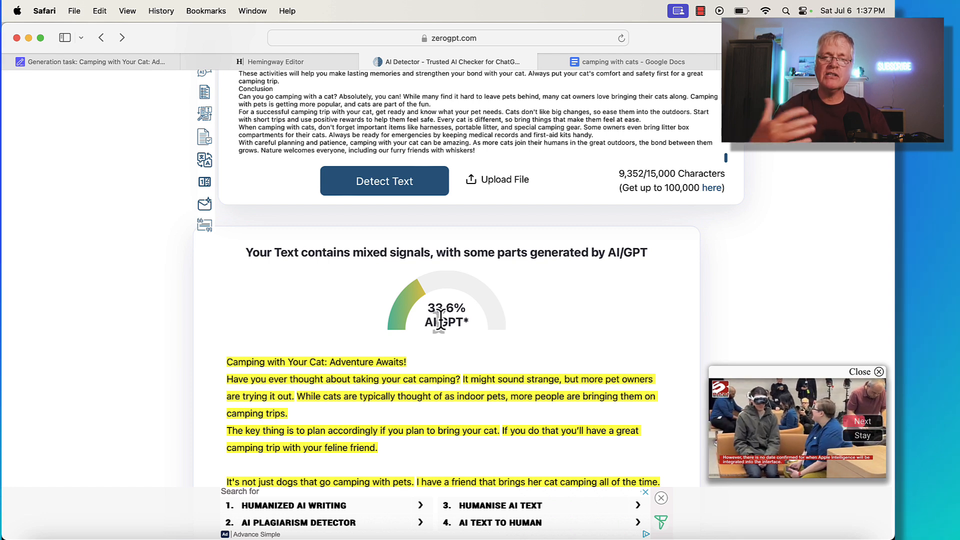
scroll("down", 3)
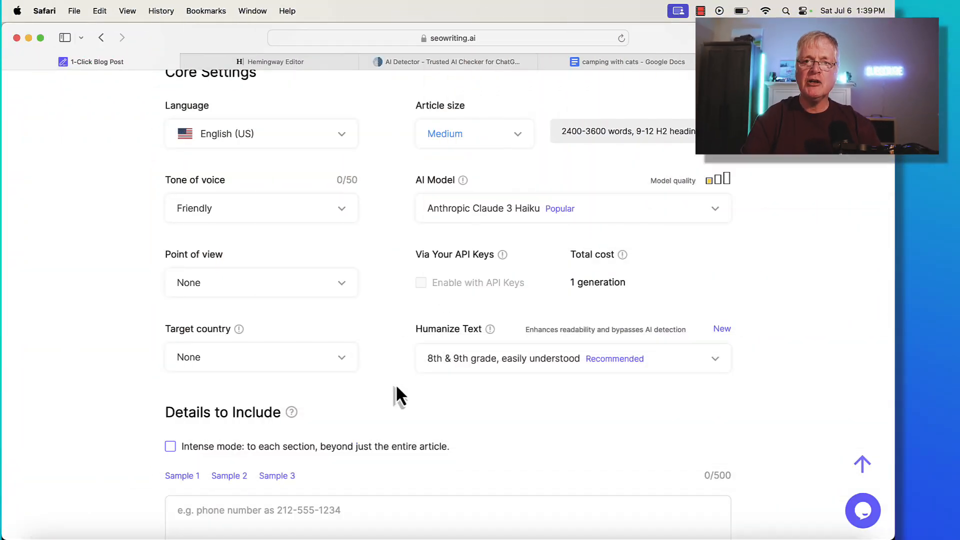
mouse_move(578, 412)
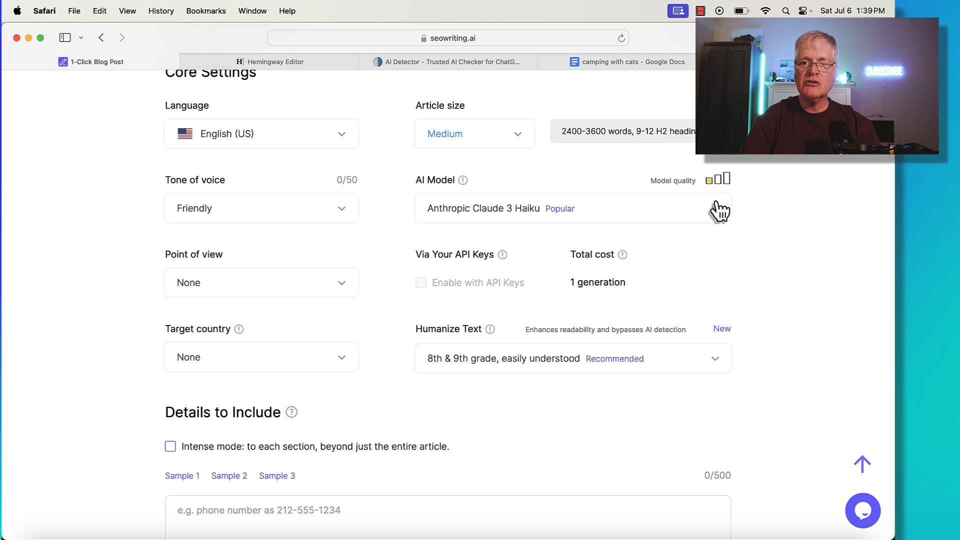
Expand the AI Model list showing GPT and Claude options, Claude 3 Haiku selected.
left_click(572, 208)
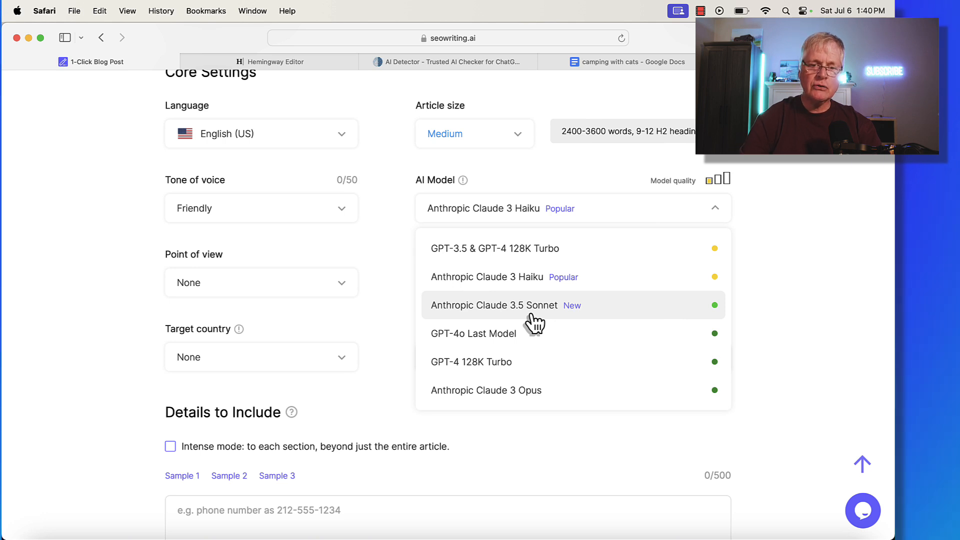
mouse_move(787, 268)
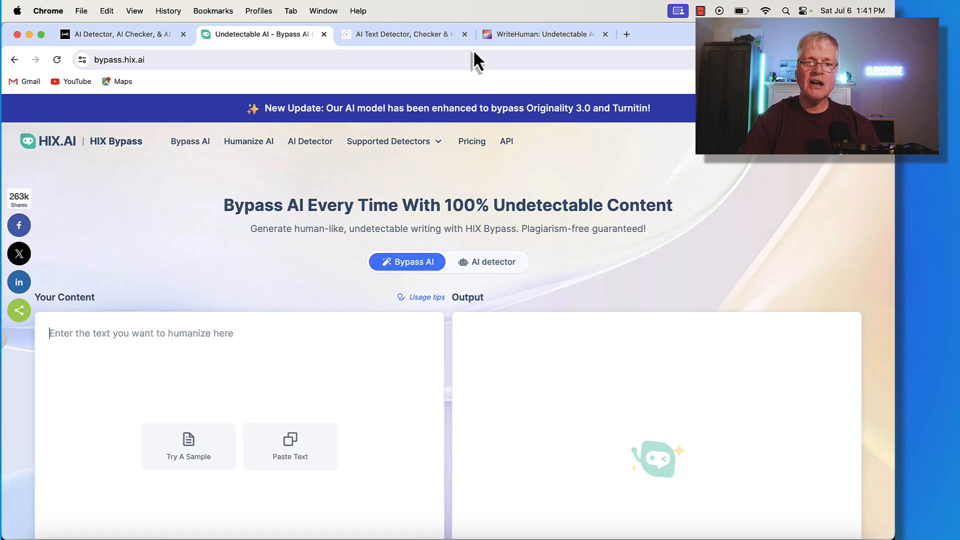
Visit the Semihuman.ai humanizer page, then land on WriteHuman.
left_click(400, 34)
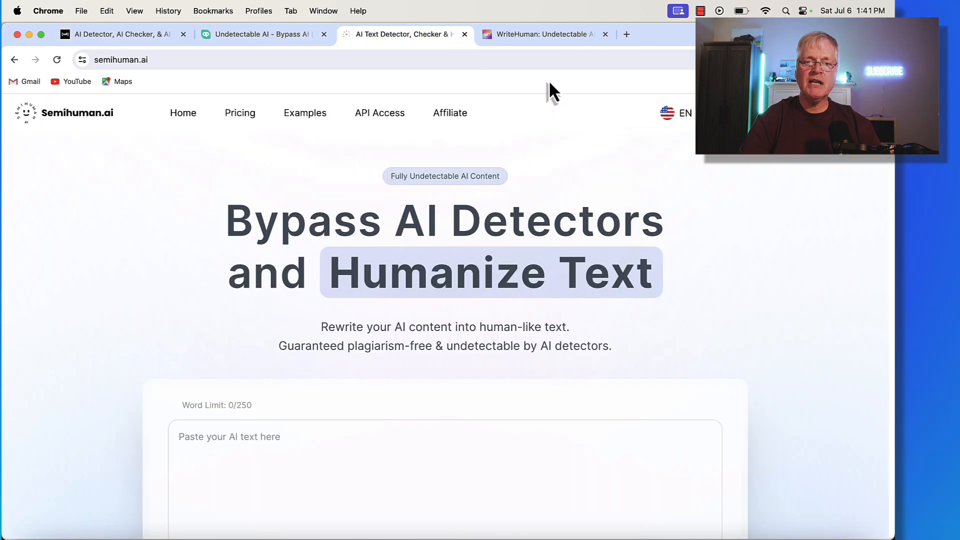
left_click(546, 34)
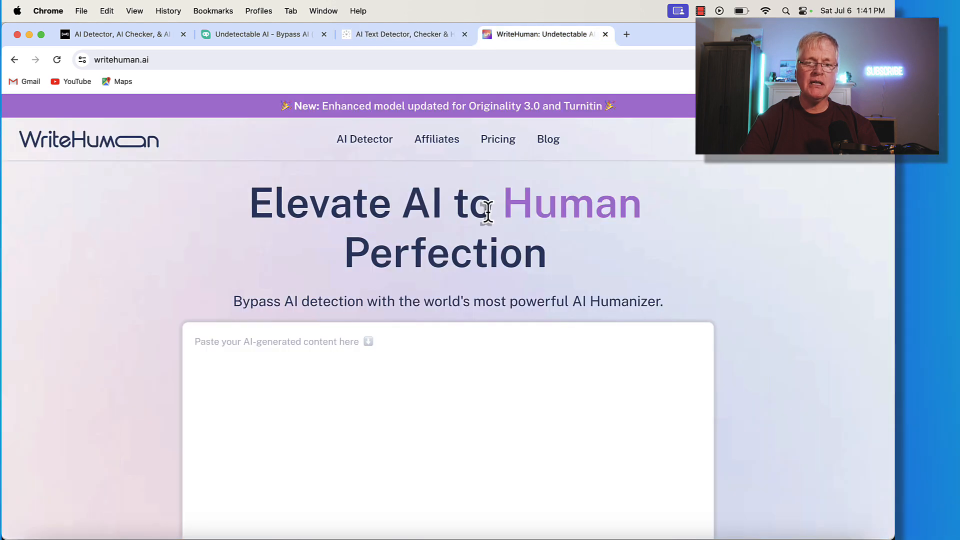
mouse_move(98, 209)
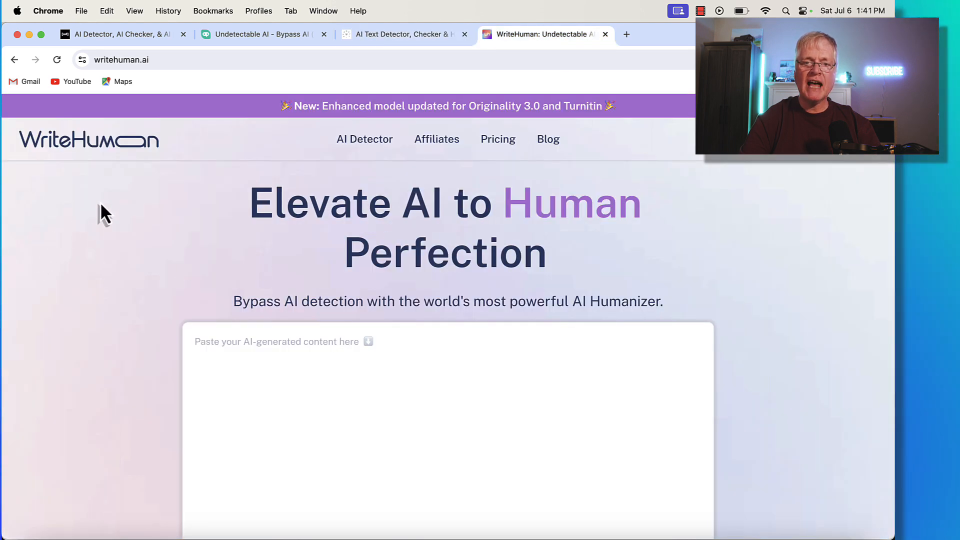